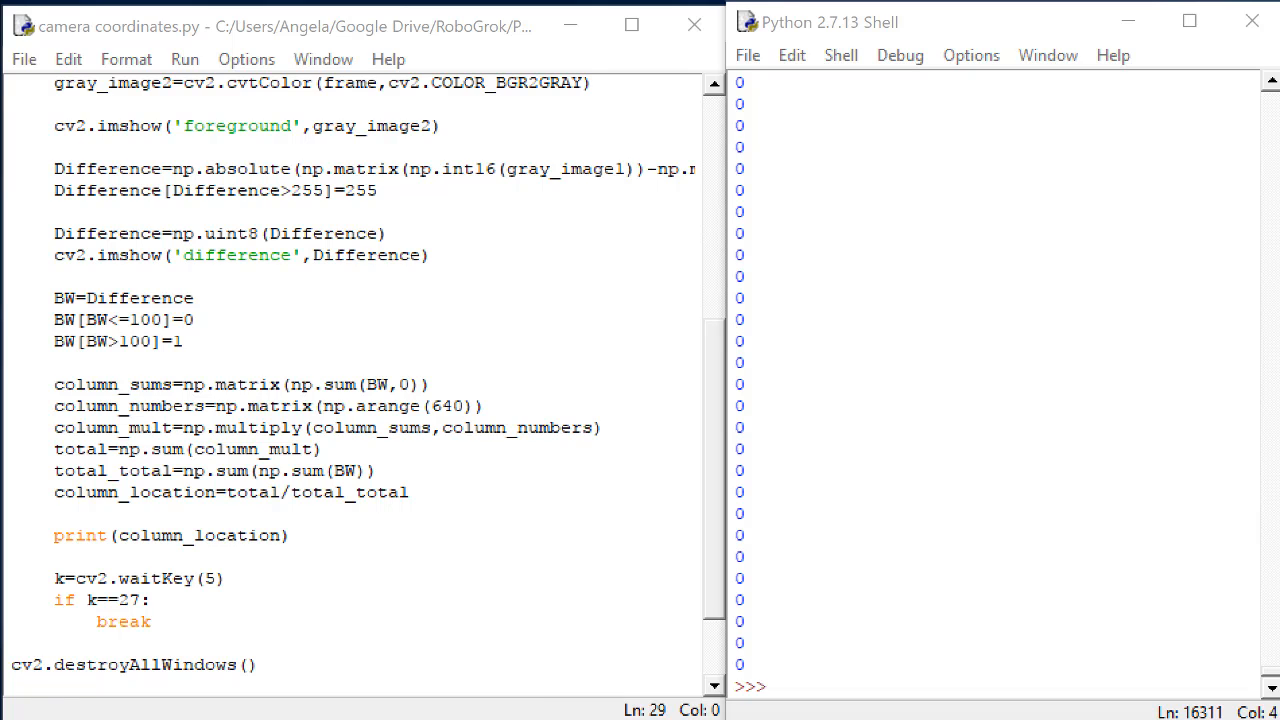
mouse_move(1036, 304)
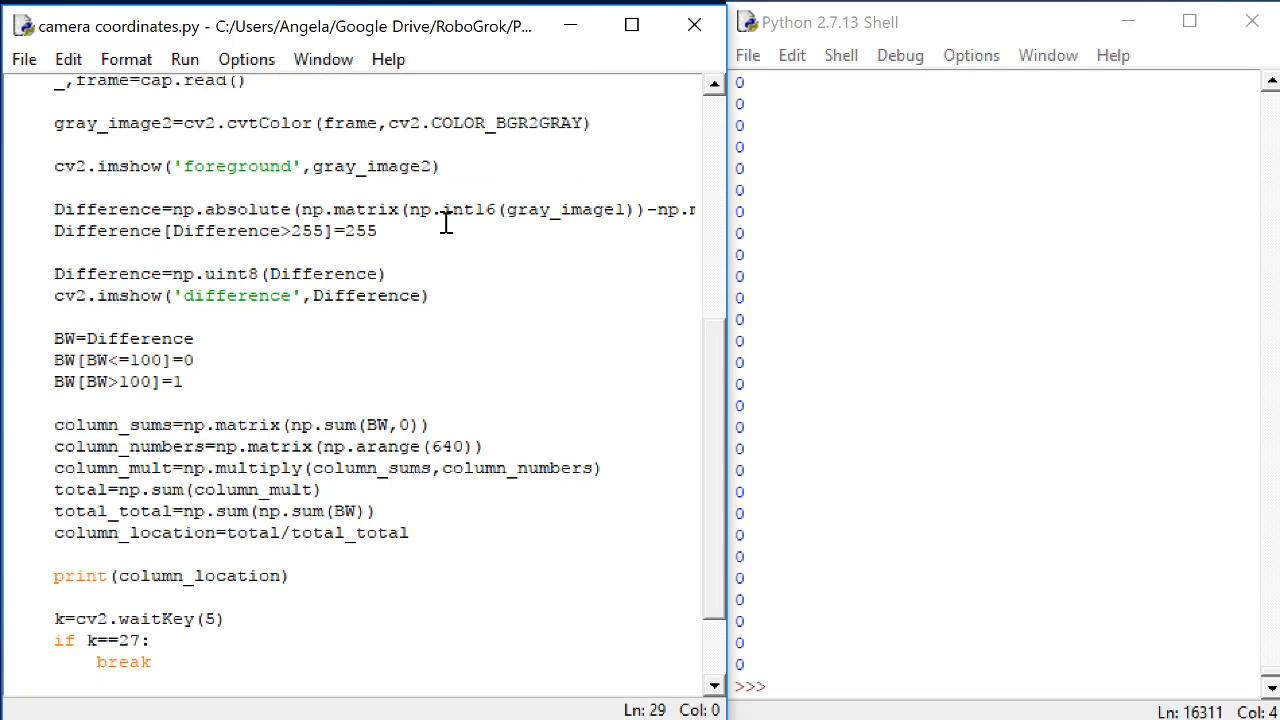
- Define cm_to_pixel = 11.3/640.0 on the line below cv2.VideoCapture(2)
scroll("up", 3)
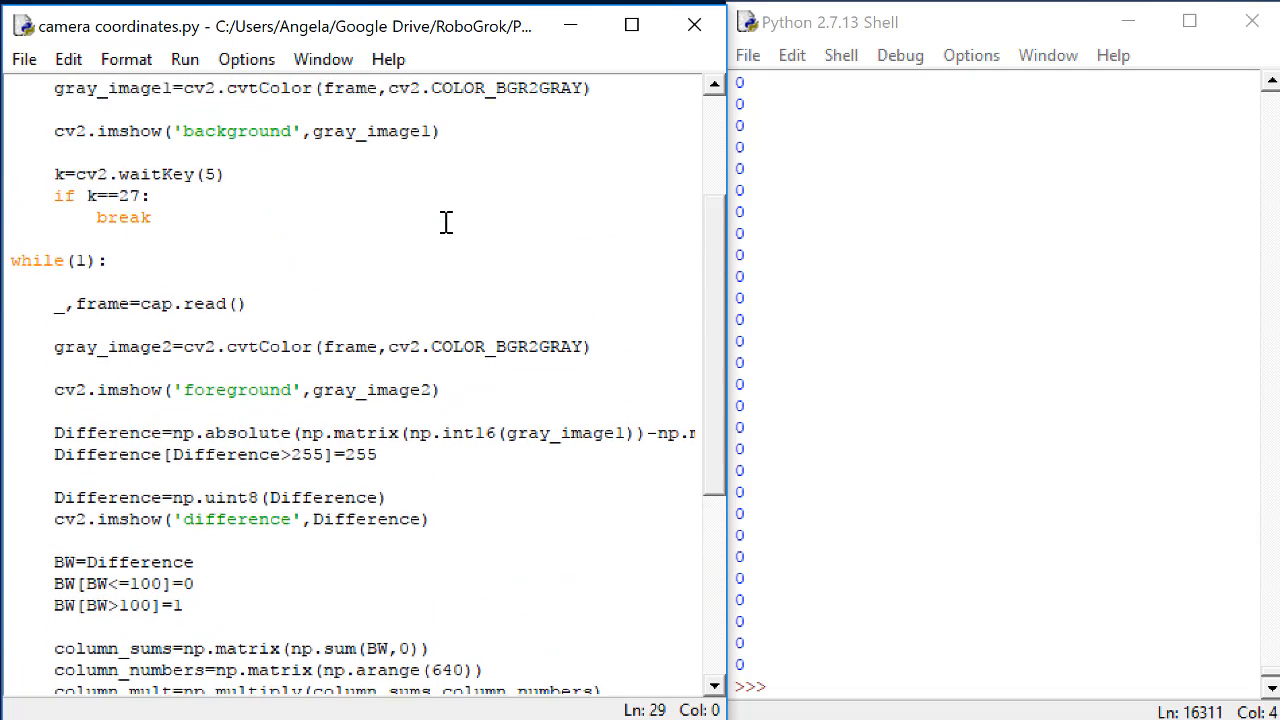
scroll("up", 3)
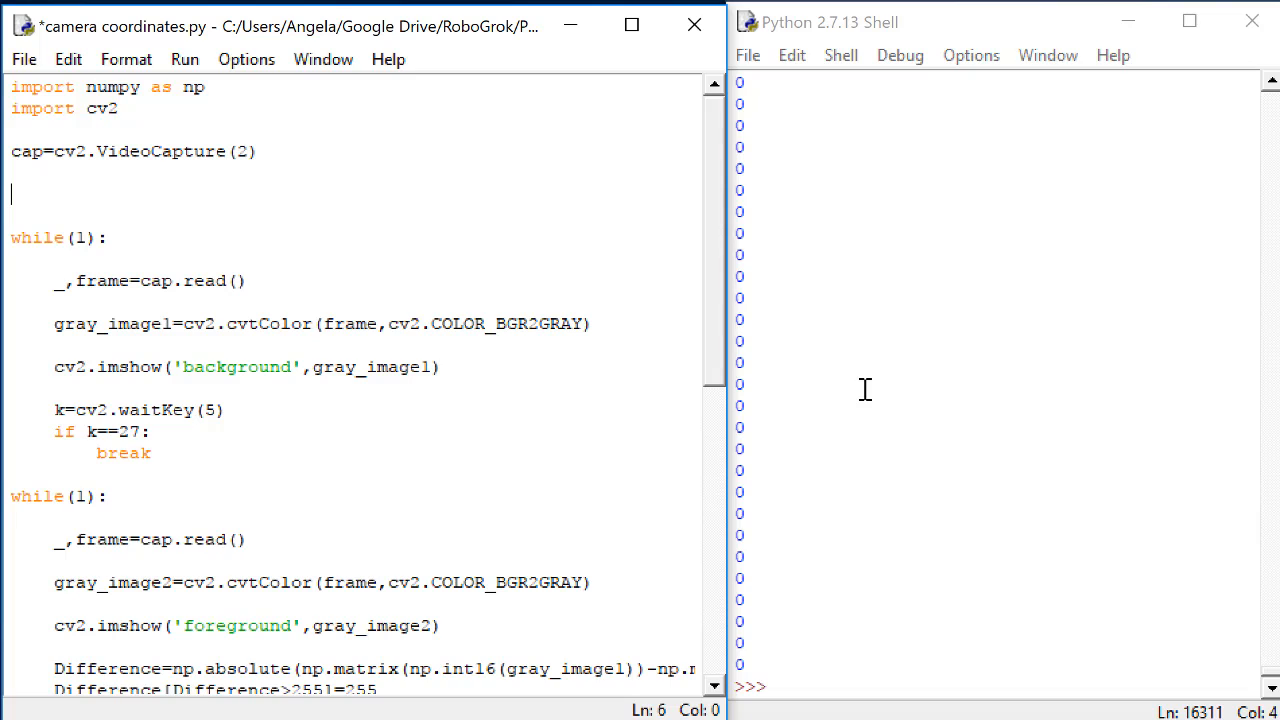
type("d")
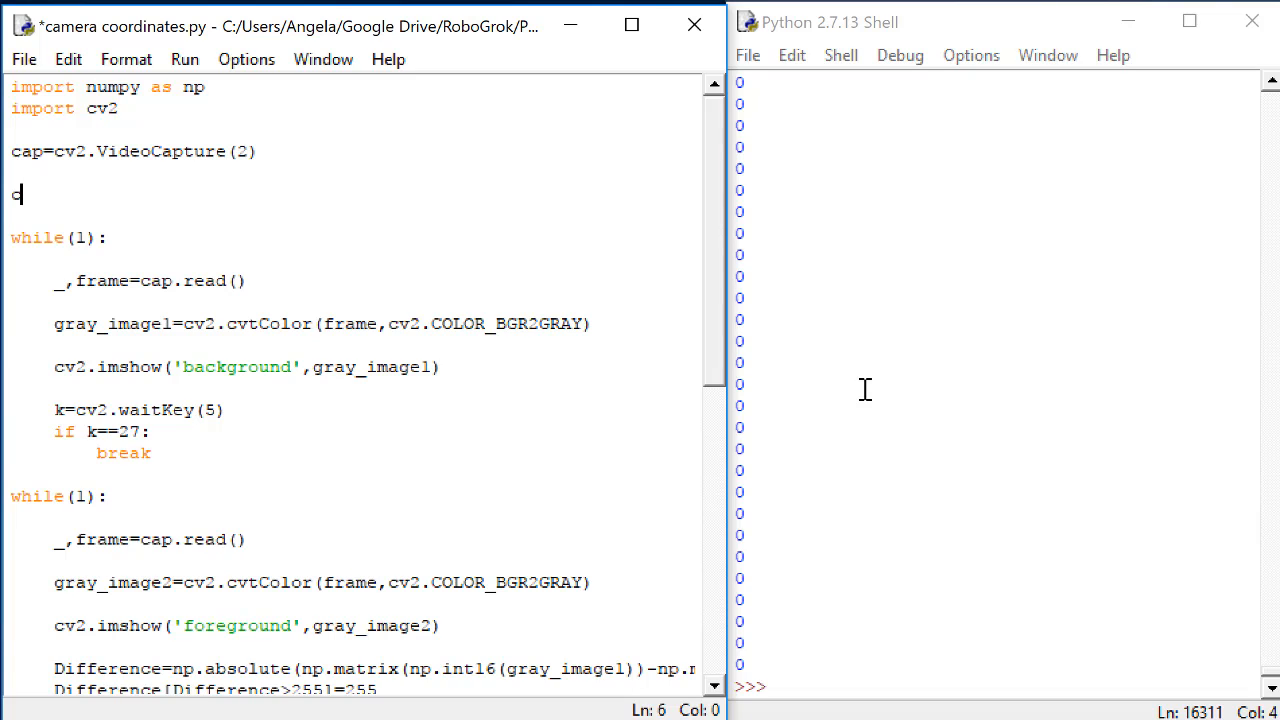
type("m_to_pixel=")
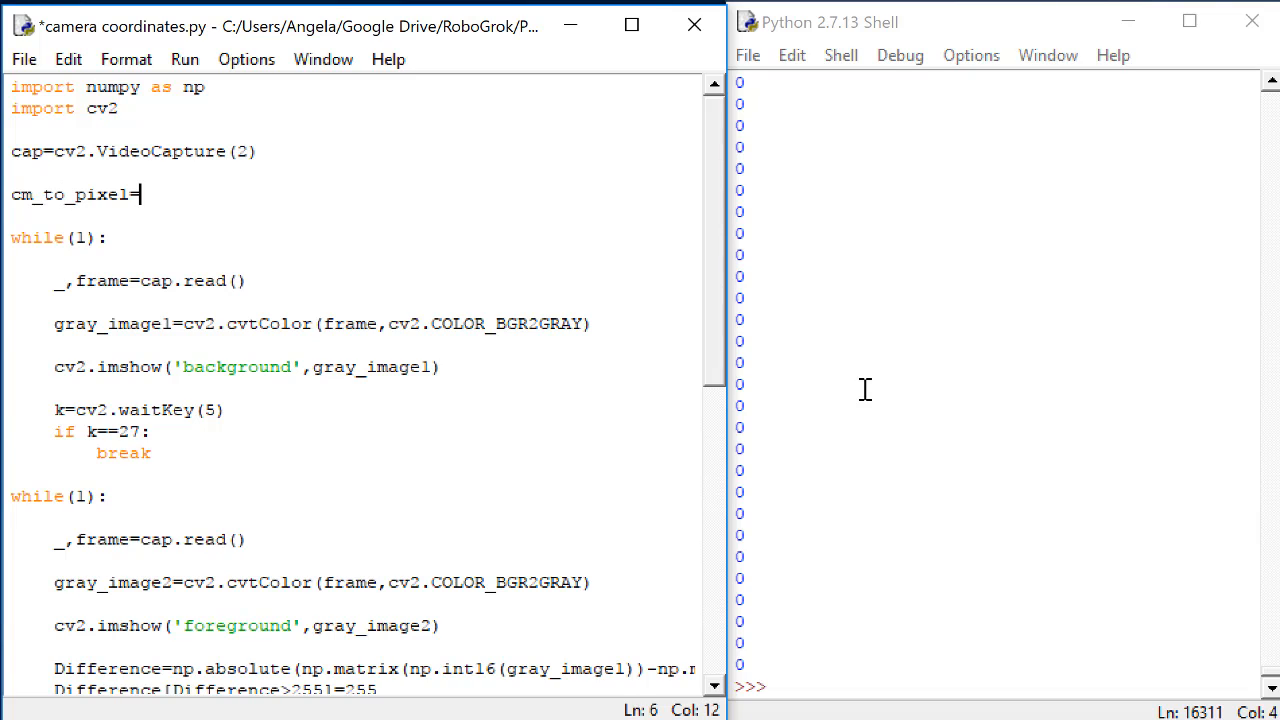
type("11.3")
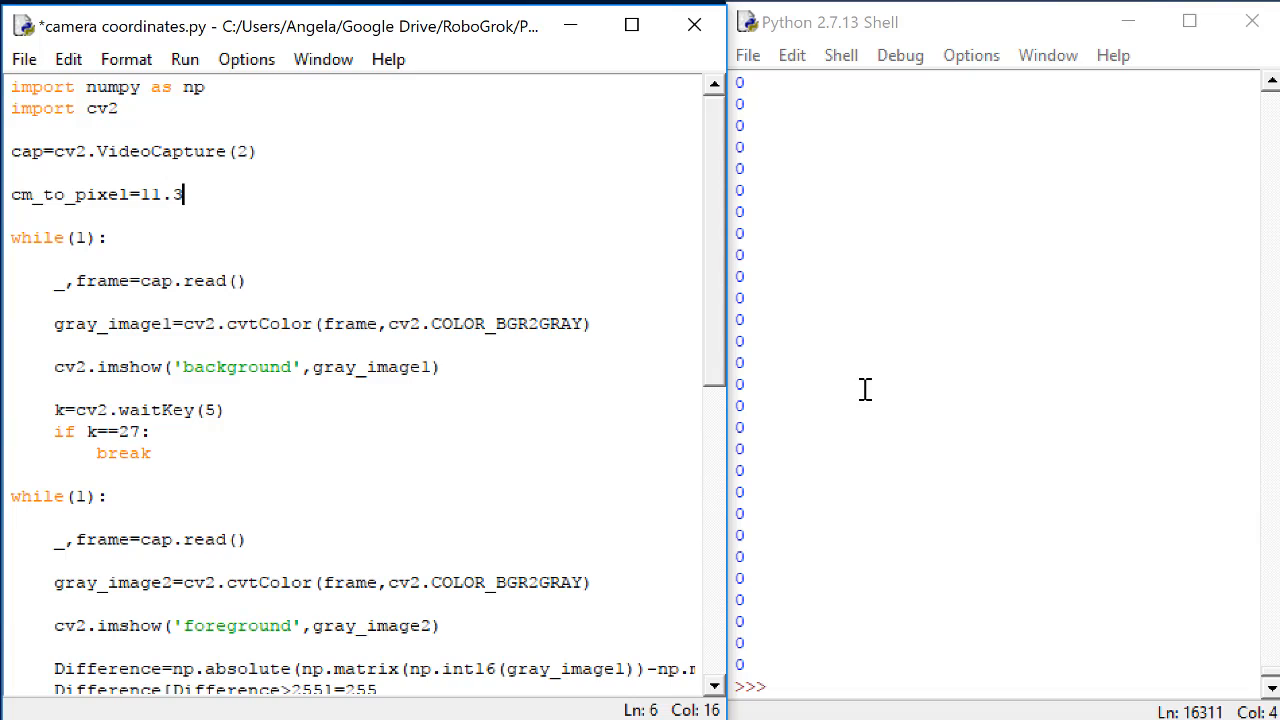
type("/6")
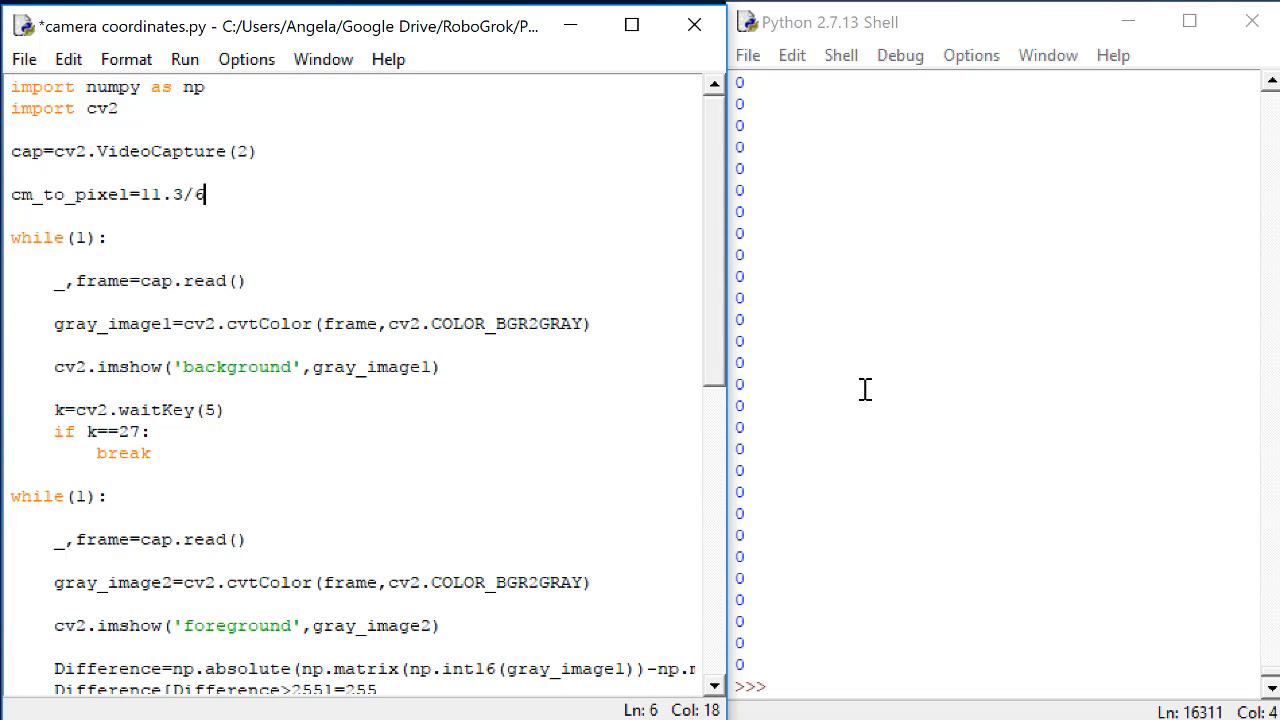
type("40.0")
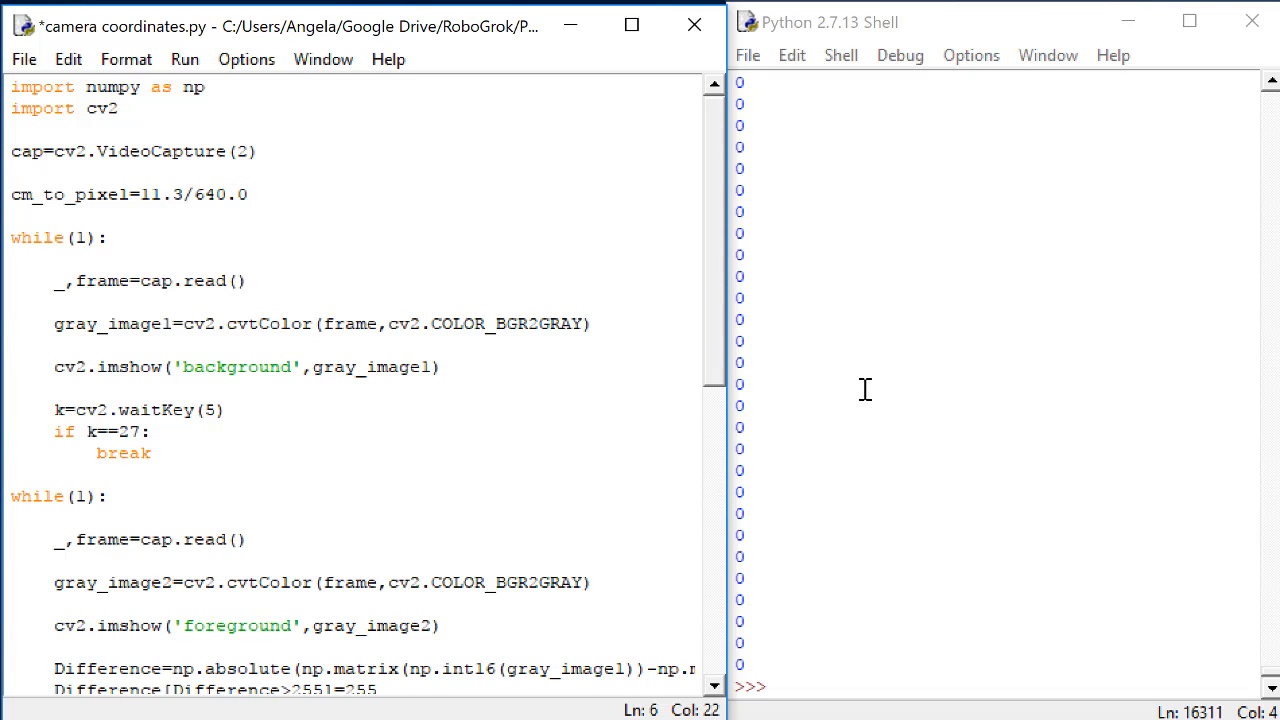
scroll("down", 3)
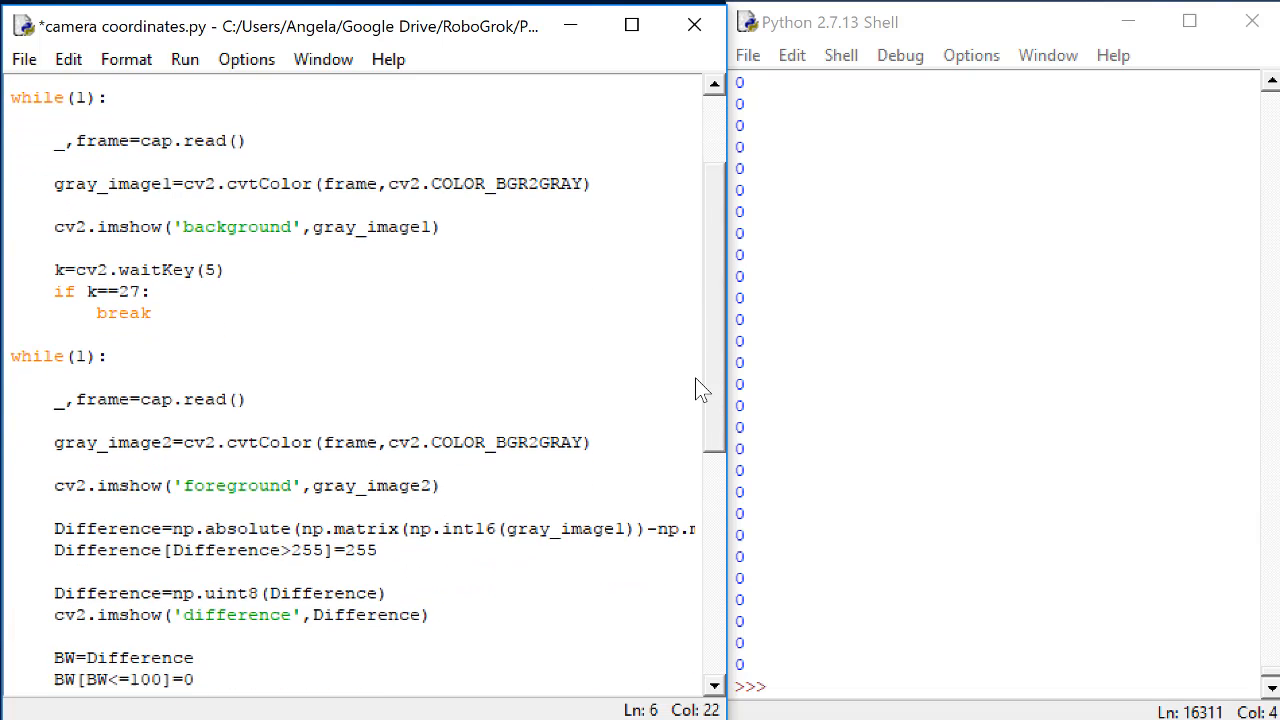
scroll("down", 3)
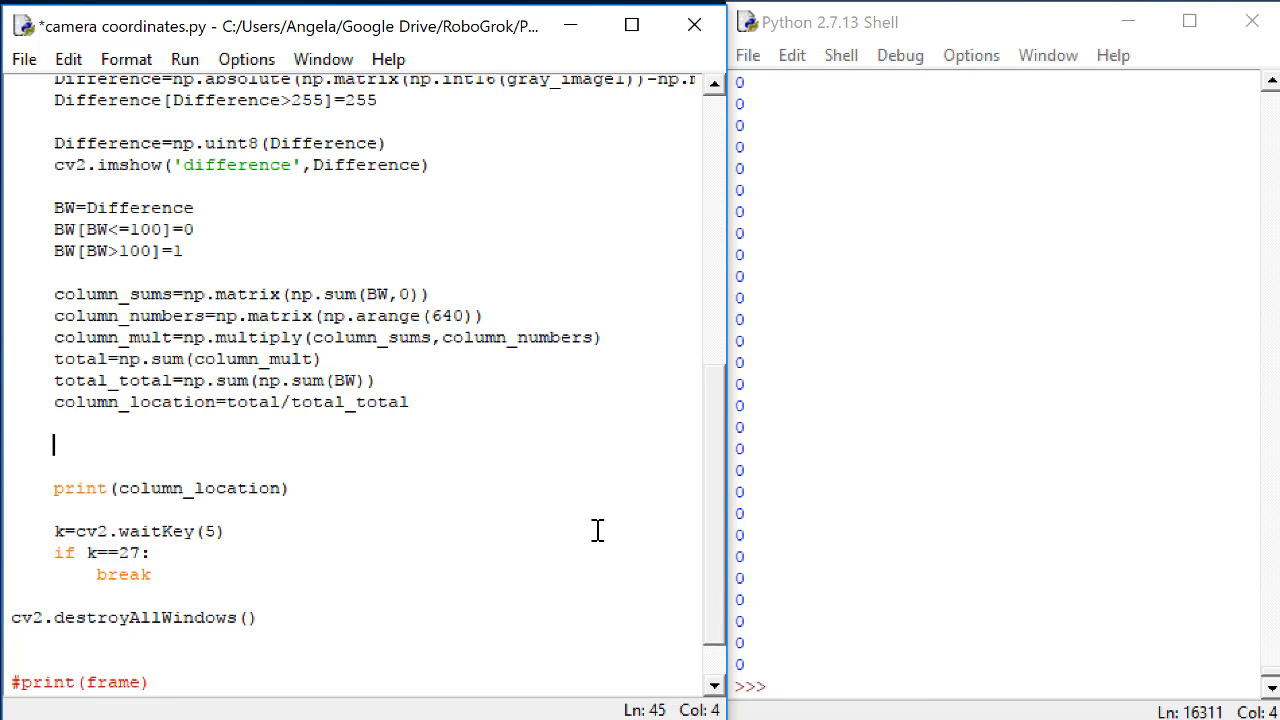
- Add the line X_Location = column_location*cm_to_pixel below column_location
type("X_Lo")
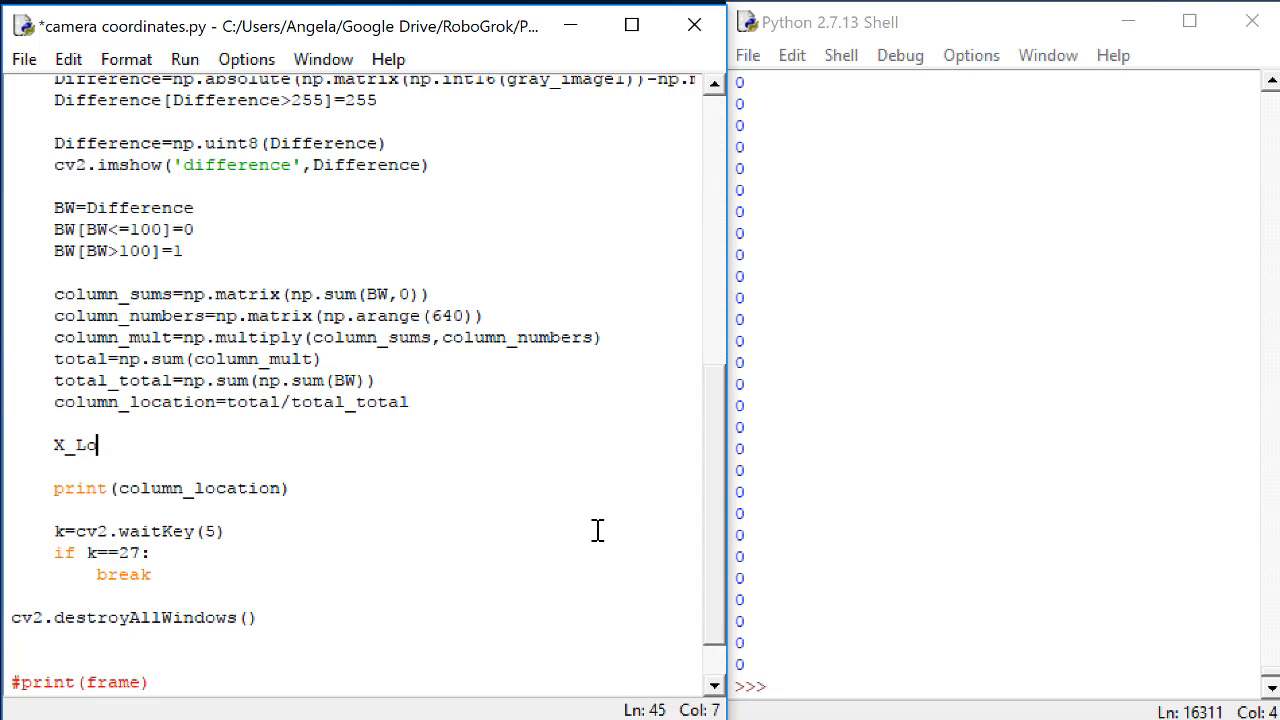
type("cation=")
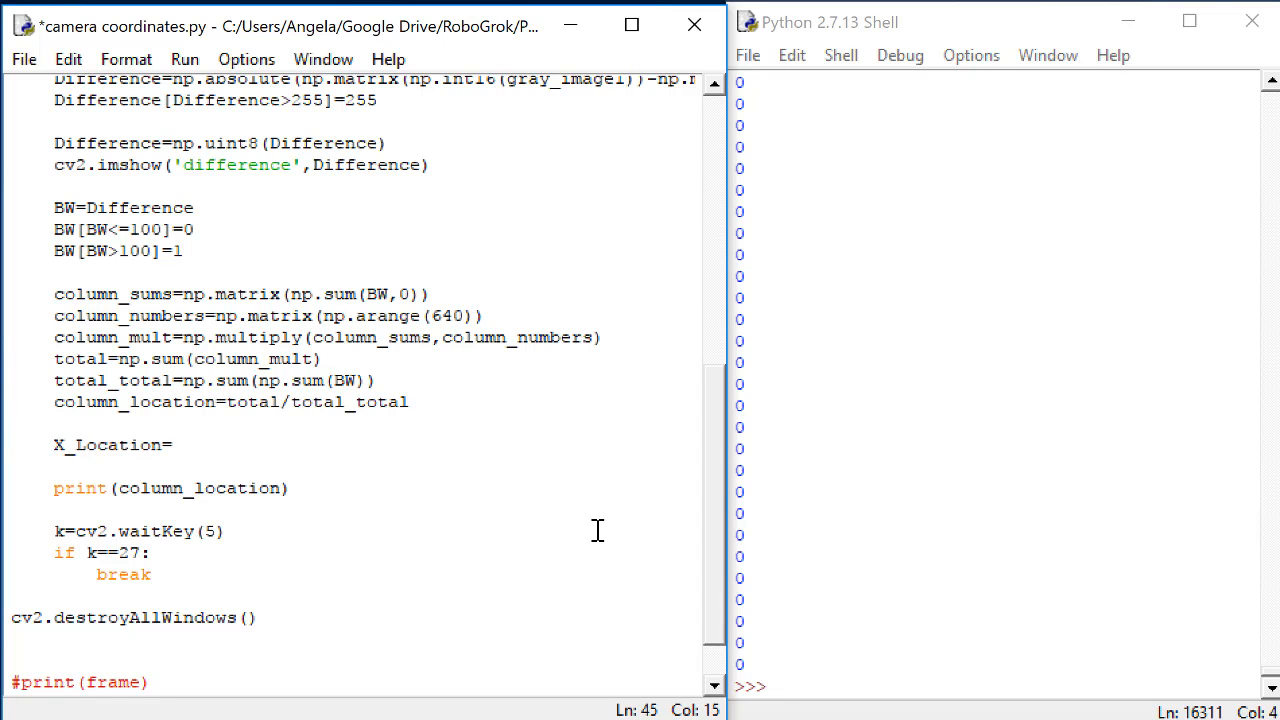
type("column")
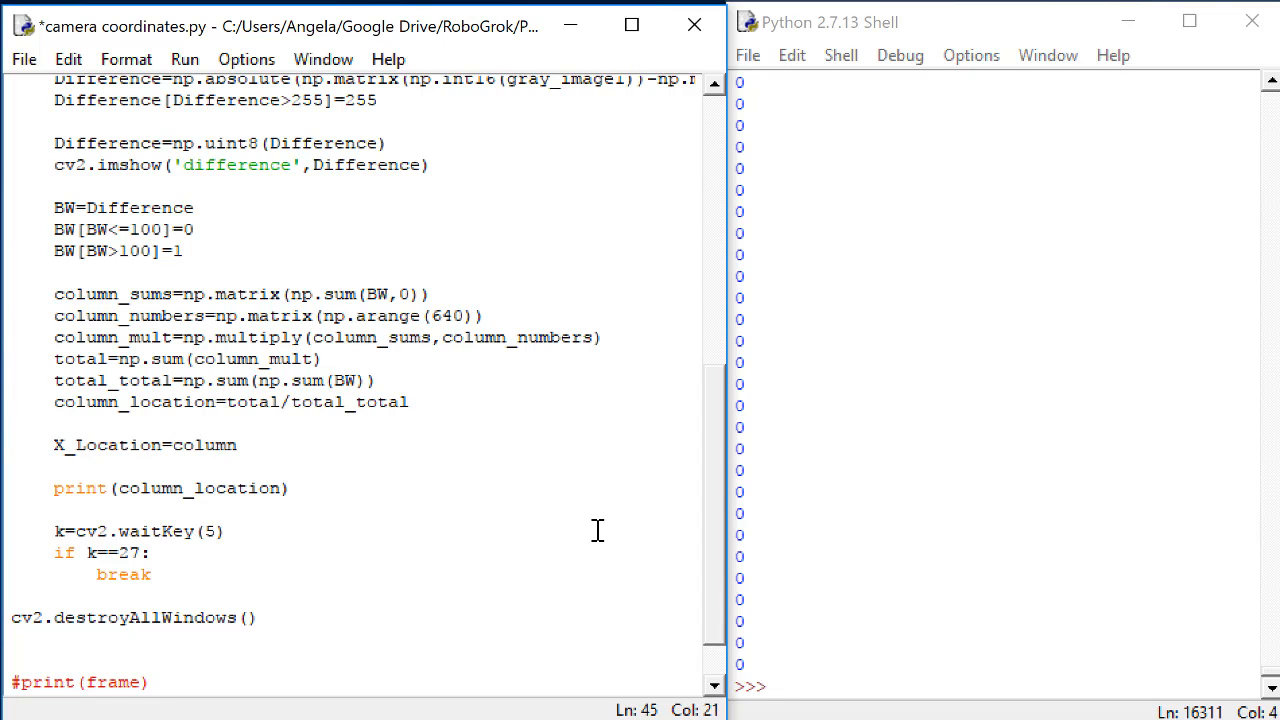
type("_location")
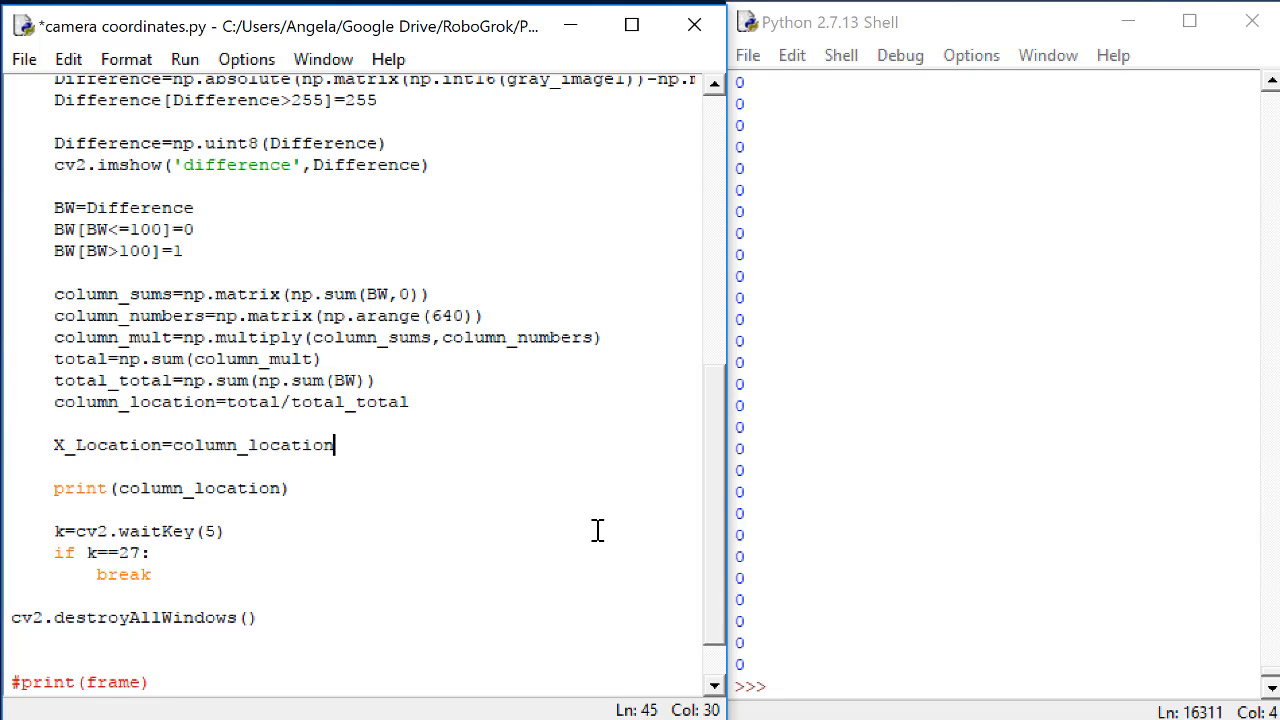
type("*c")
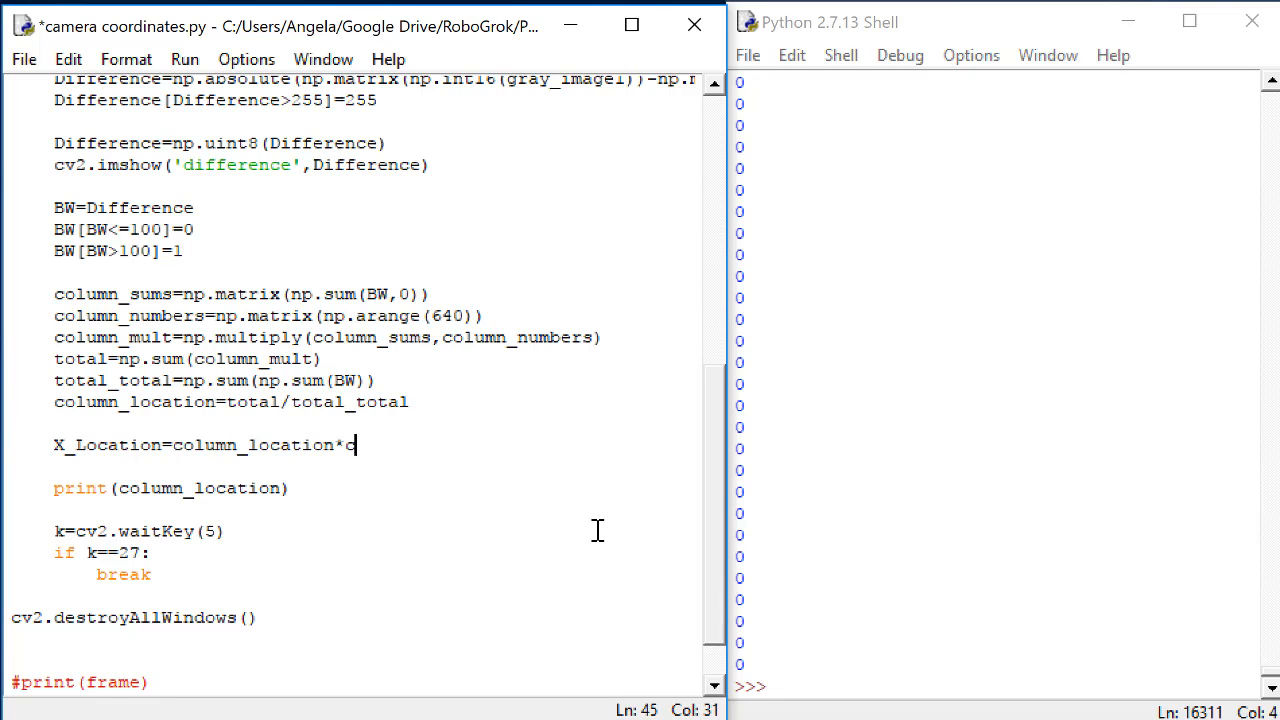
type("m_to")
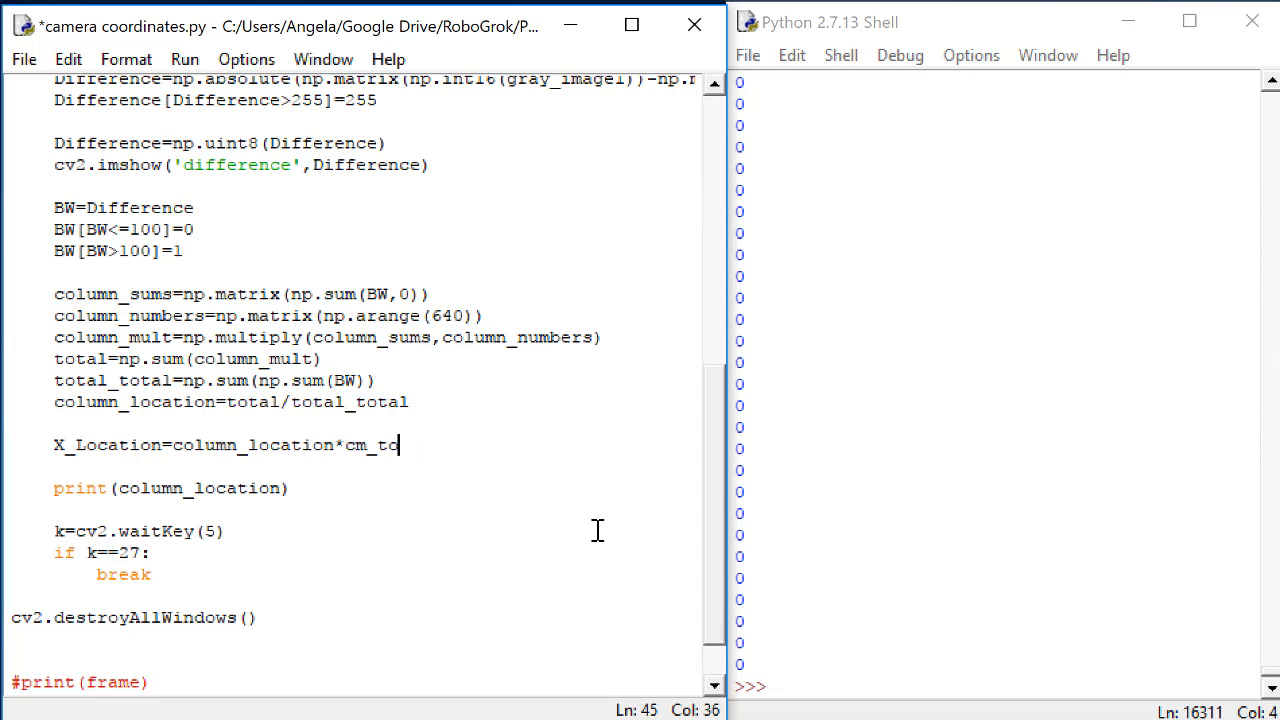
type("_pixel")
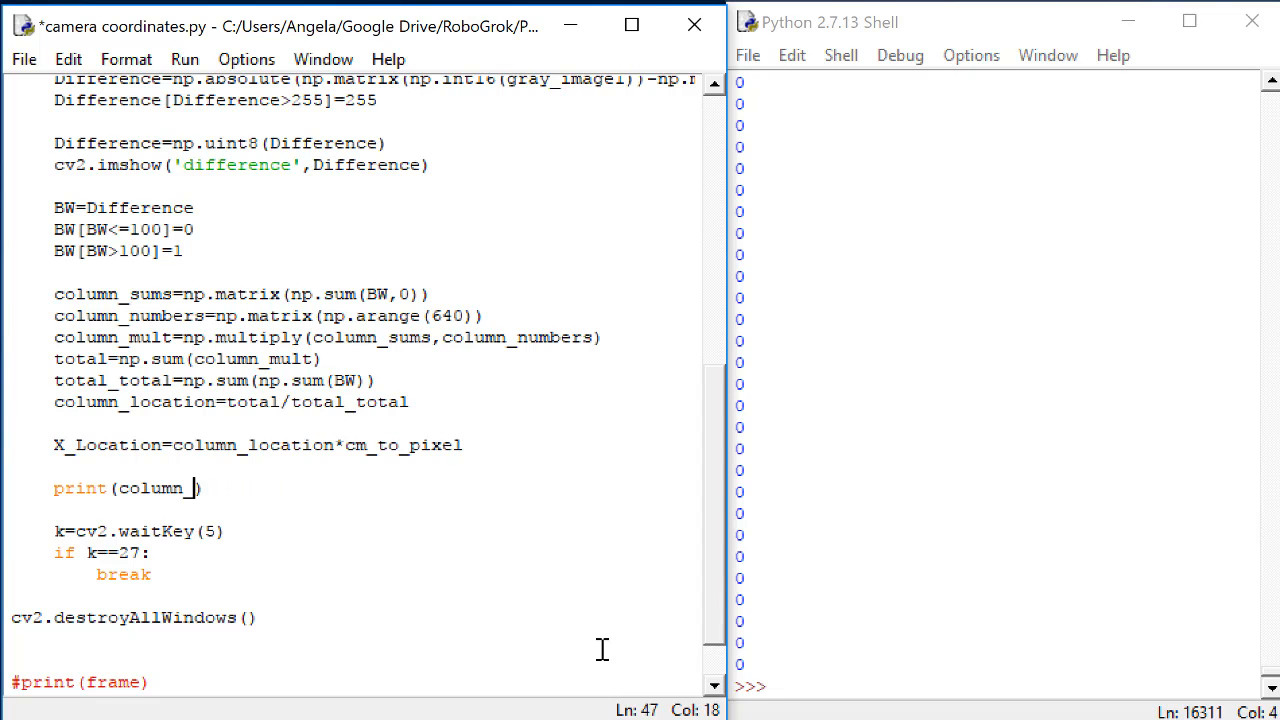
- Make the print statement output X_Location instead of column_location
key("BackSpace")
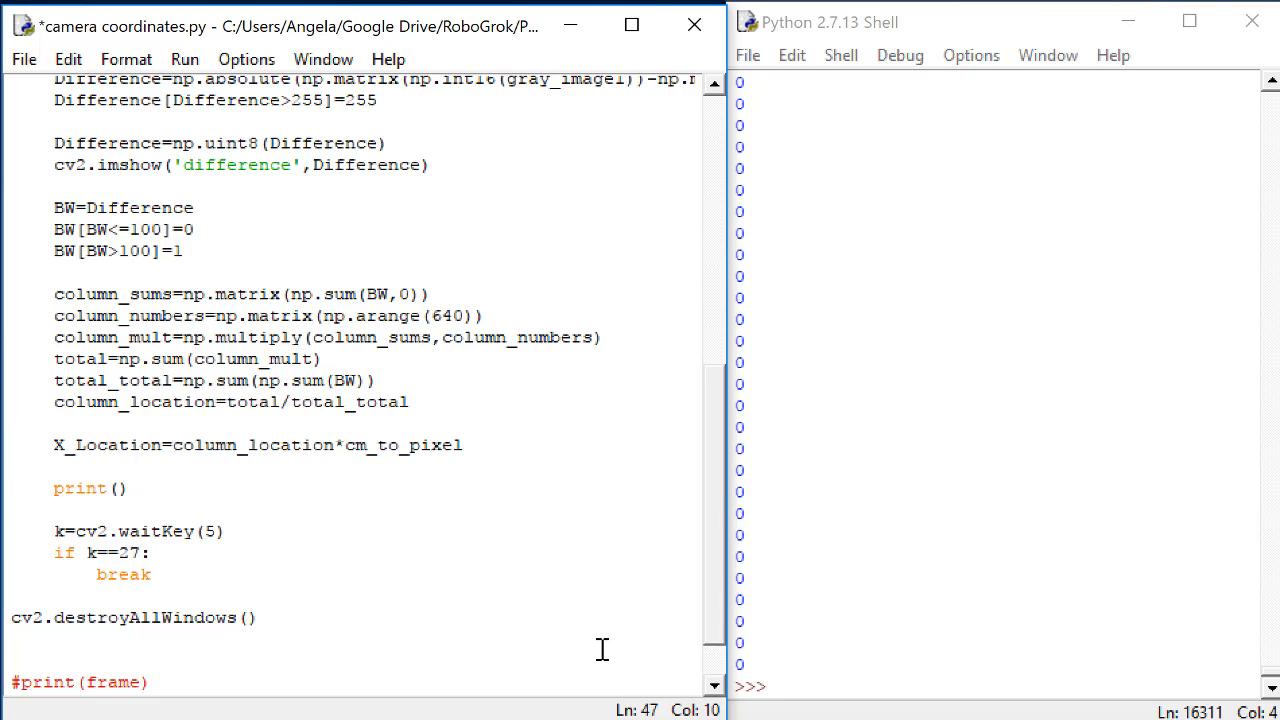
type("X_Loc")
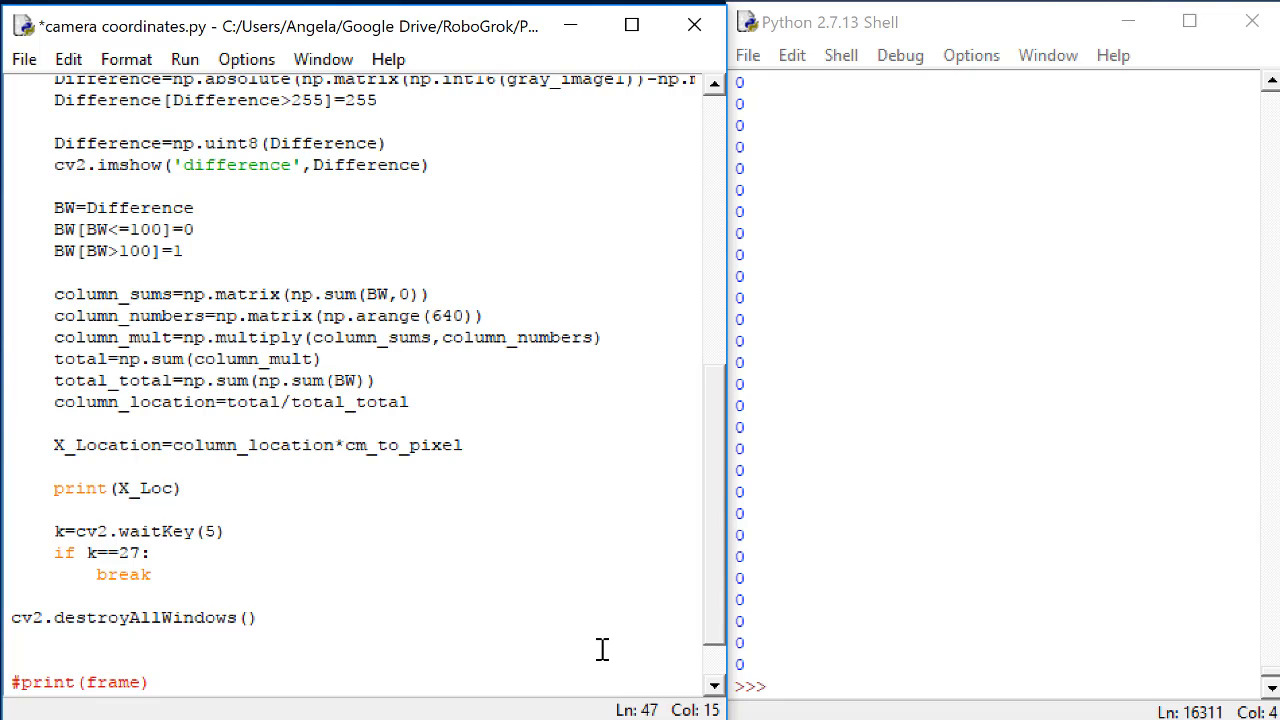
type("ation")
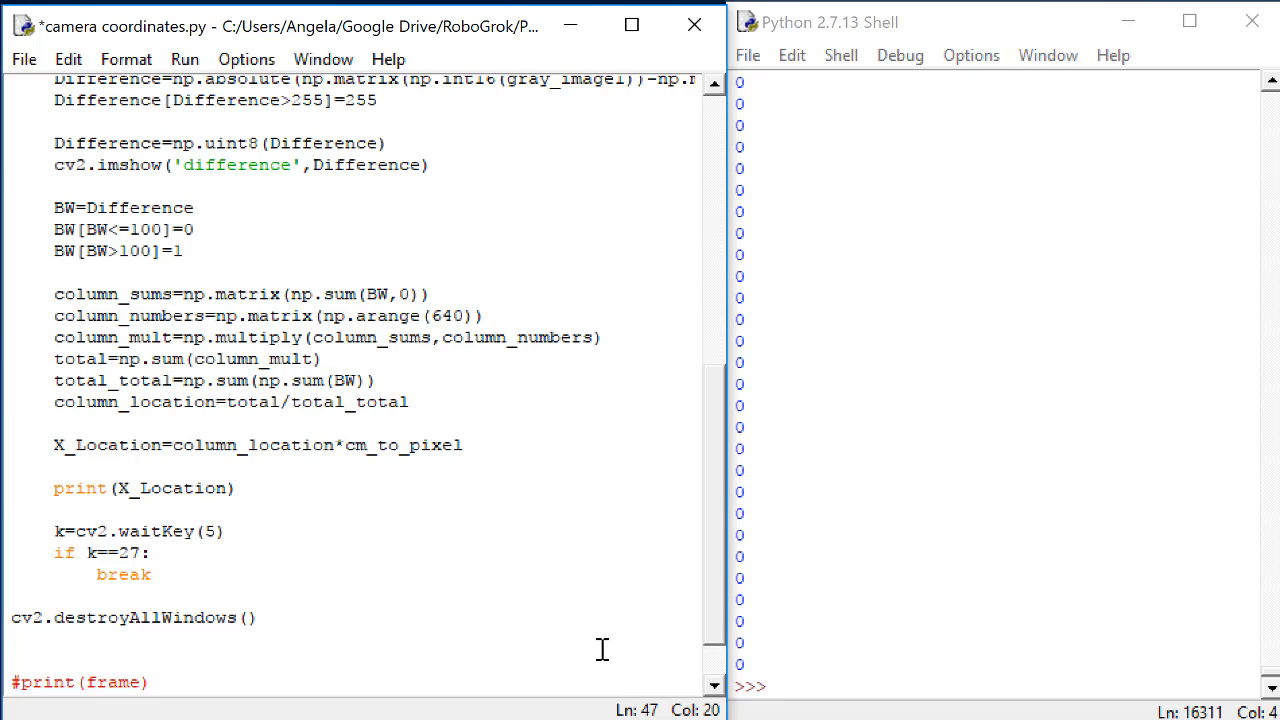
mouse_move(488, 402)
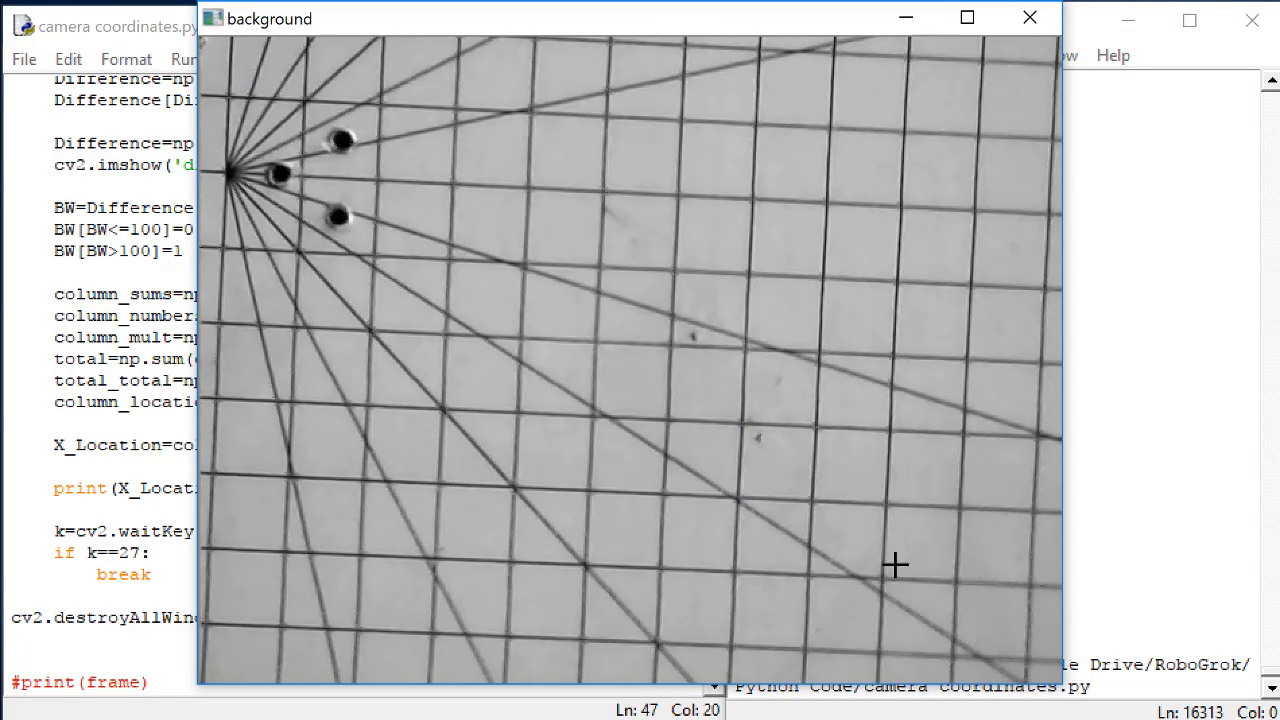
mouse_move(1156, 376)
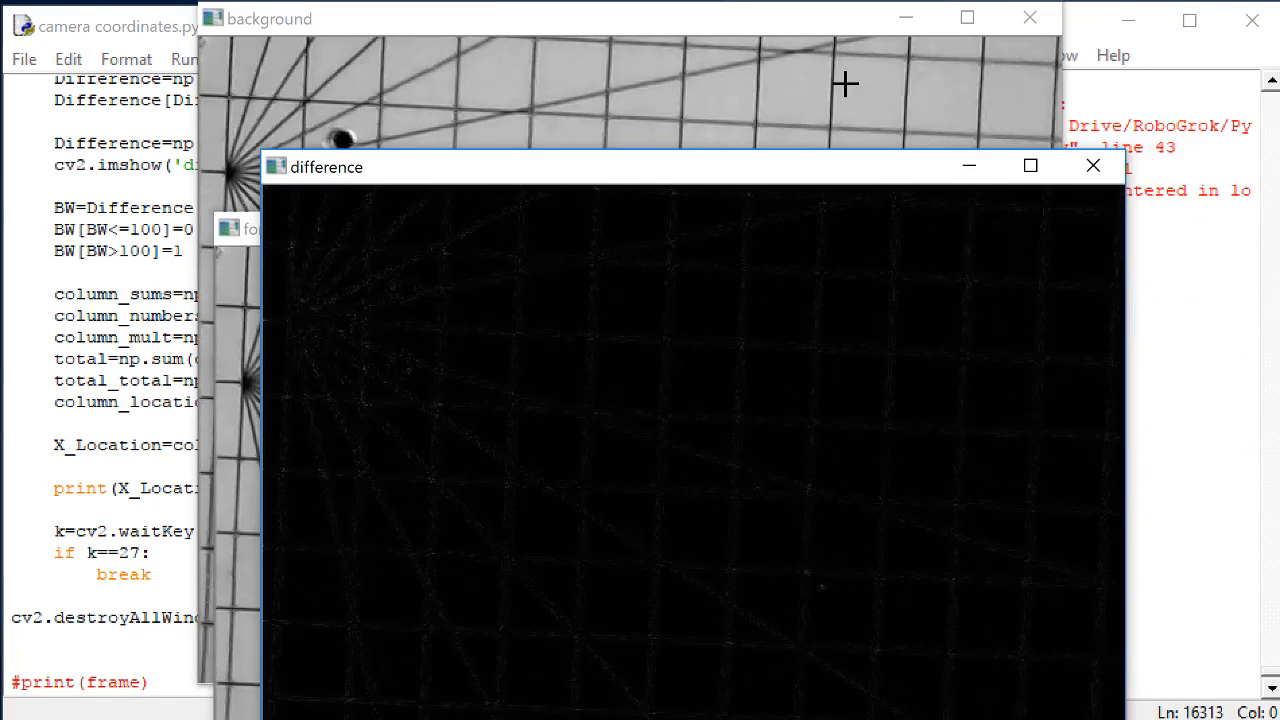
- Run the module and move the difference window aside to see the shell printing 0.0
left_click_drag(324, 166, 444, 18)
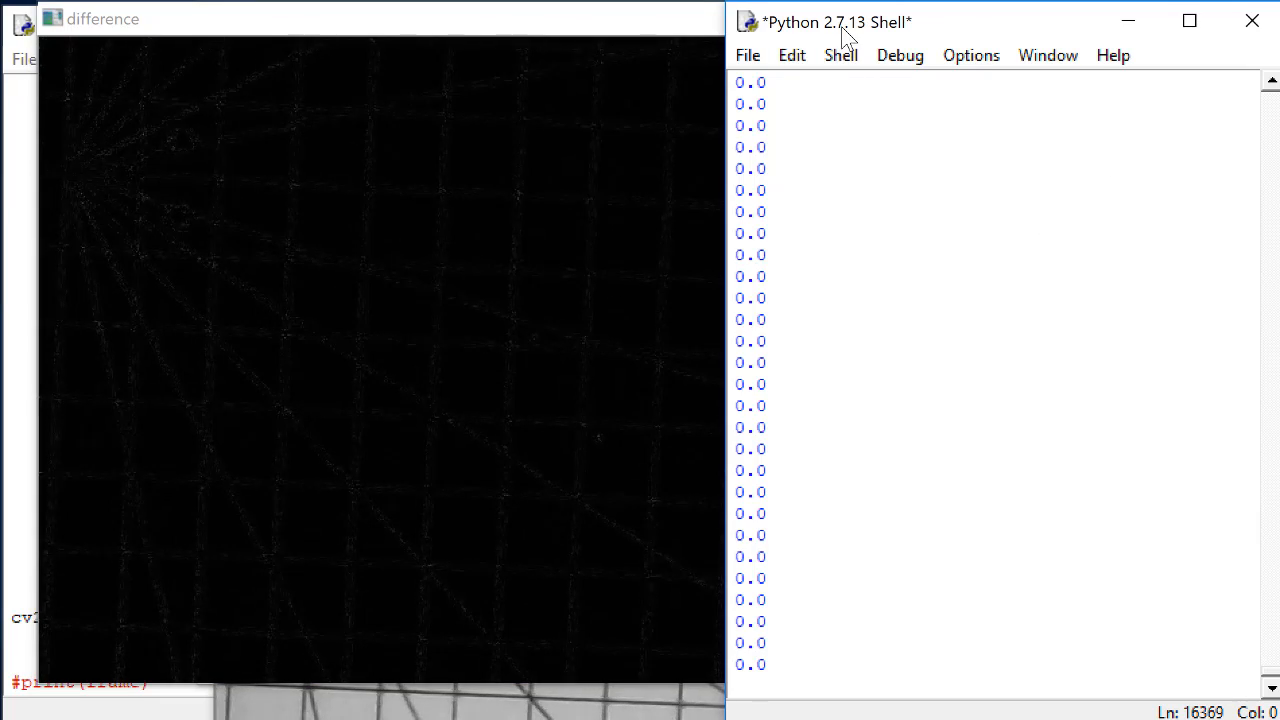
mouse_move(976, 36)
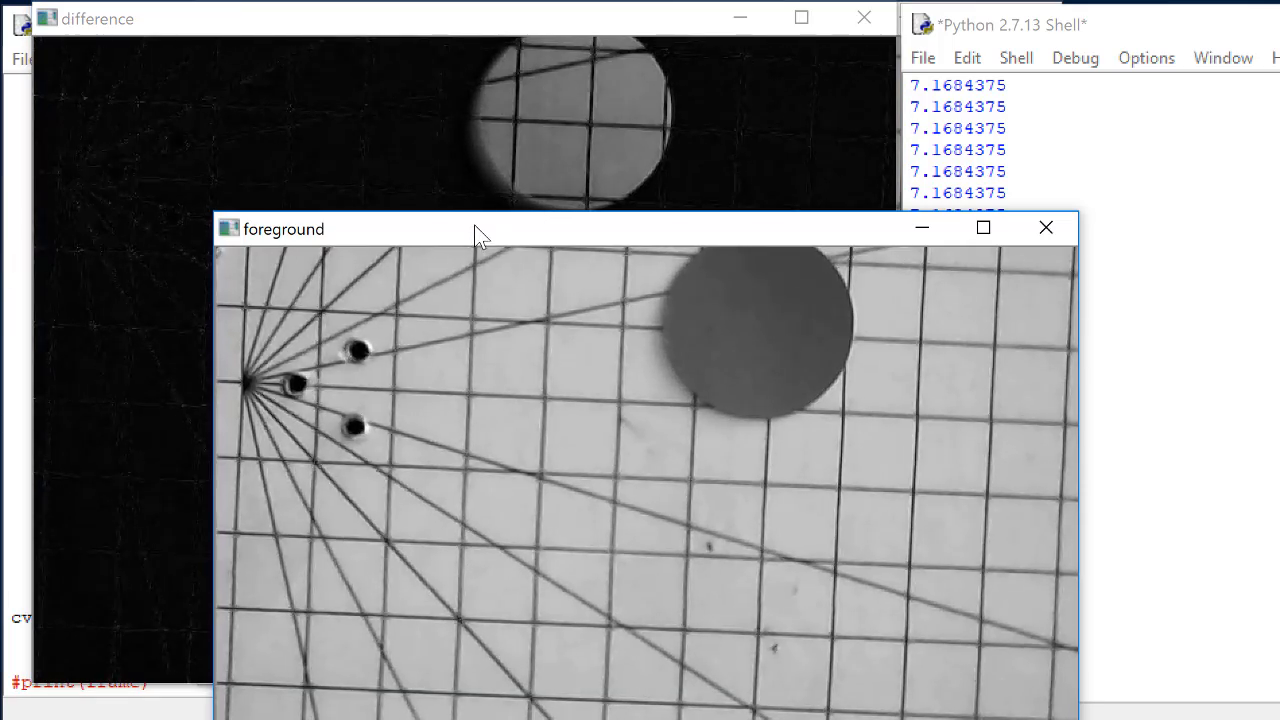
- Move the foreground window aside to watch the shell print the disc's X location in cm
left_click_drag(480, 228, 320, 52)
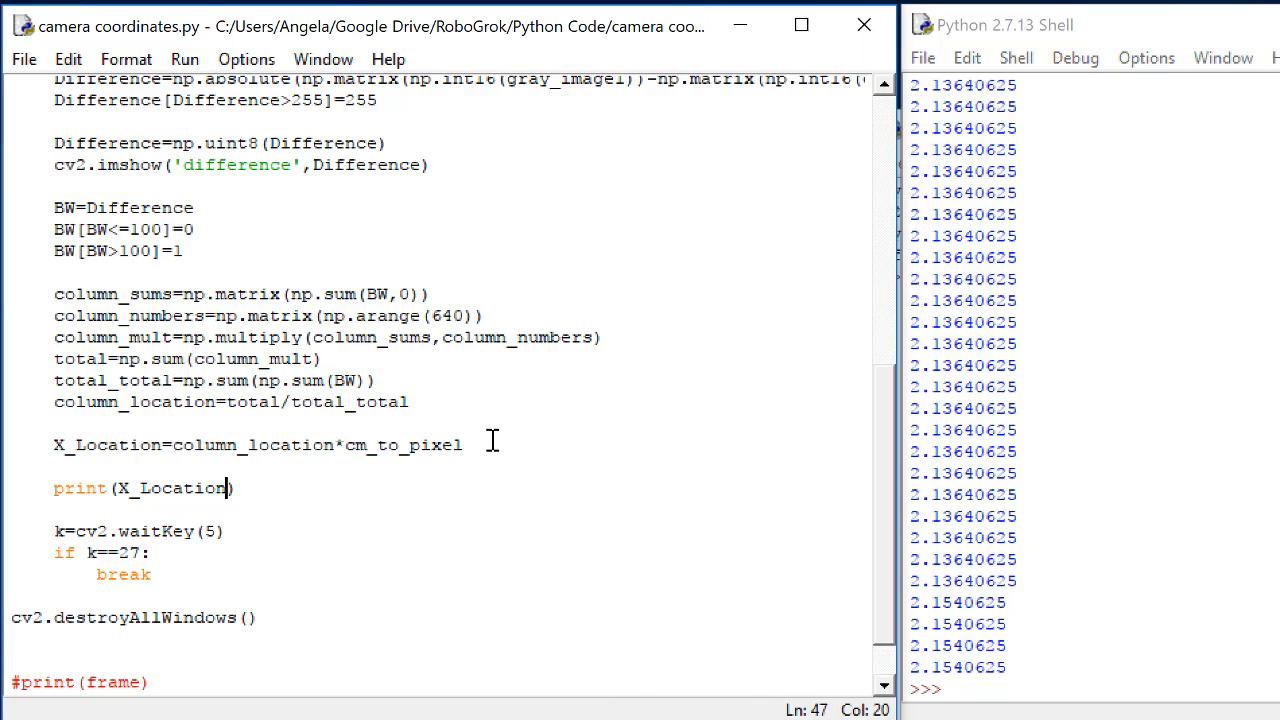
- Copy the column_sums…X_Location block and paste it on the blank line below
left_click(460, 444)
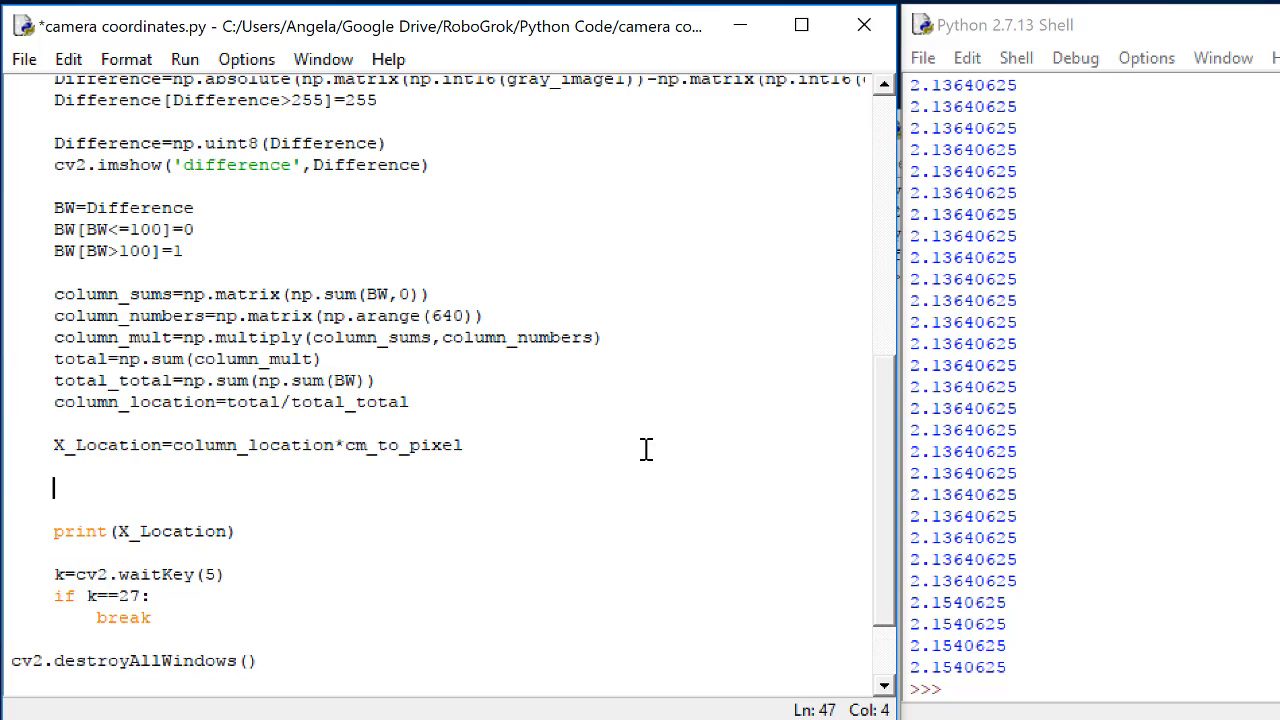
mouse_move(490, 444)
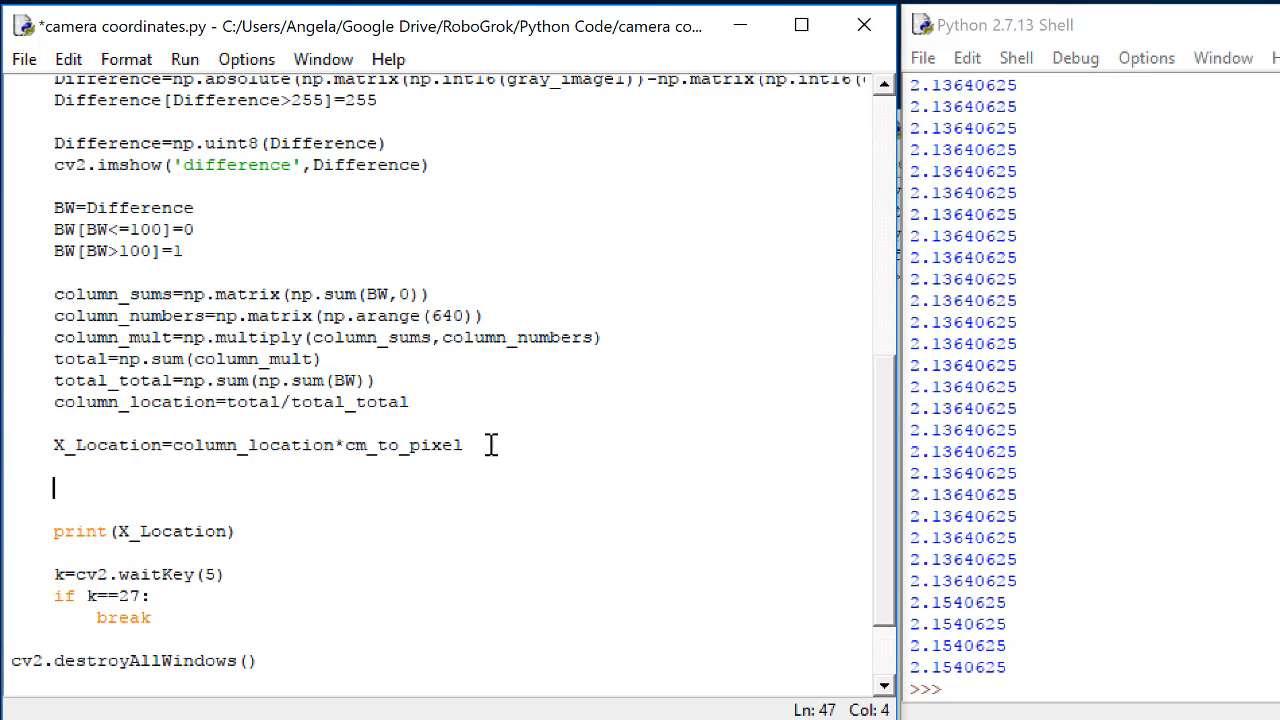
left_click_drag(54, 316, 462, 444)
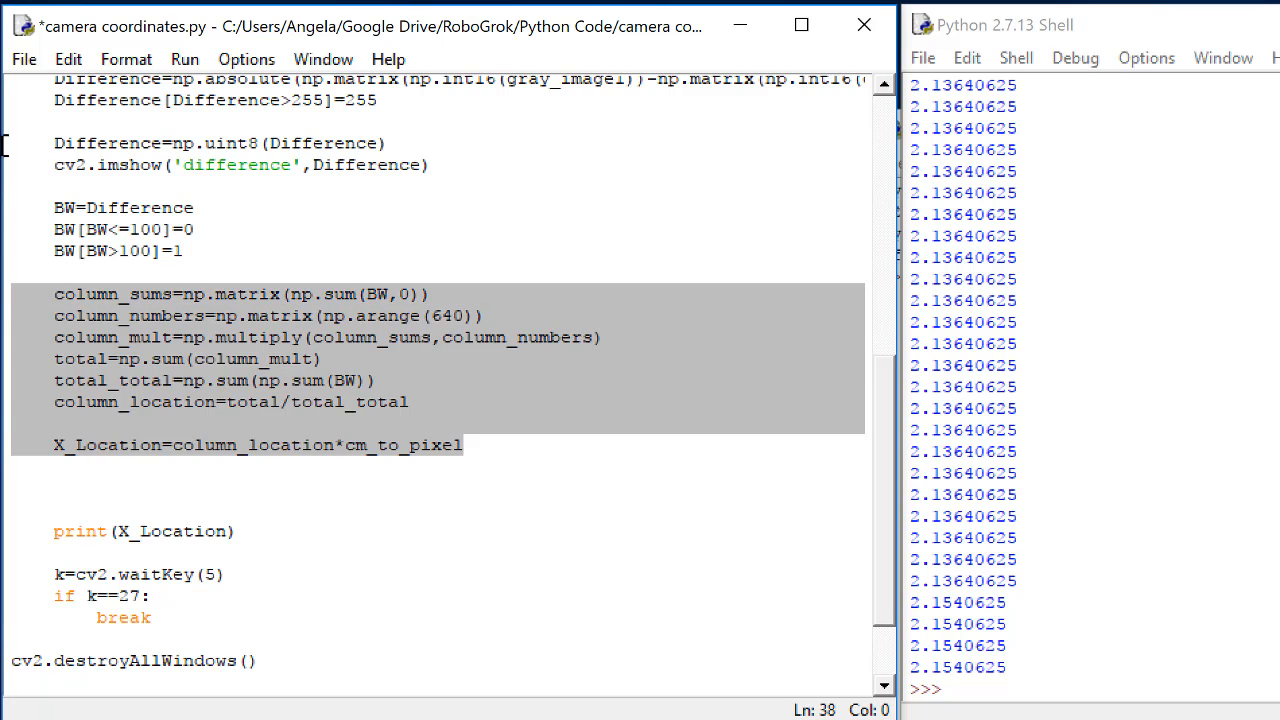
left_click(114, 494)
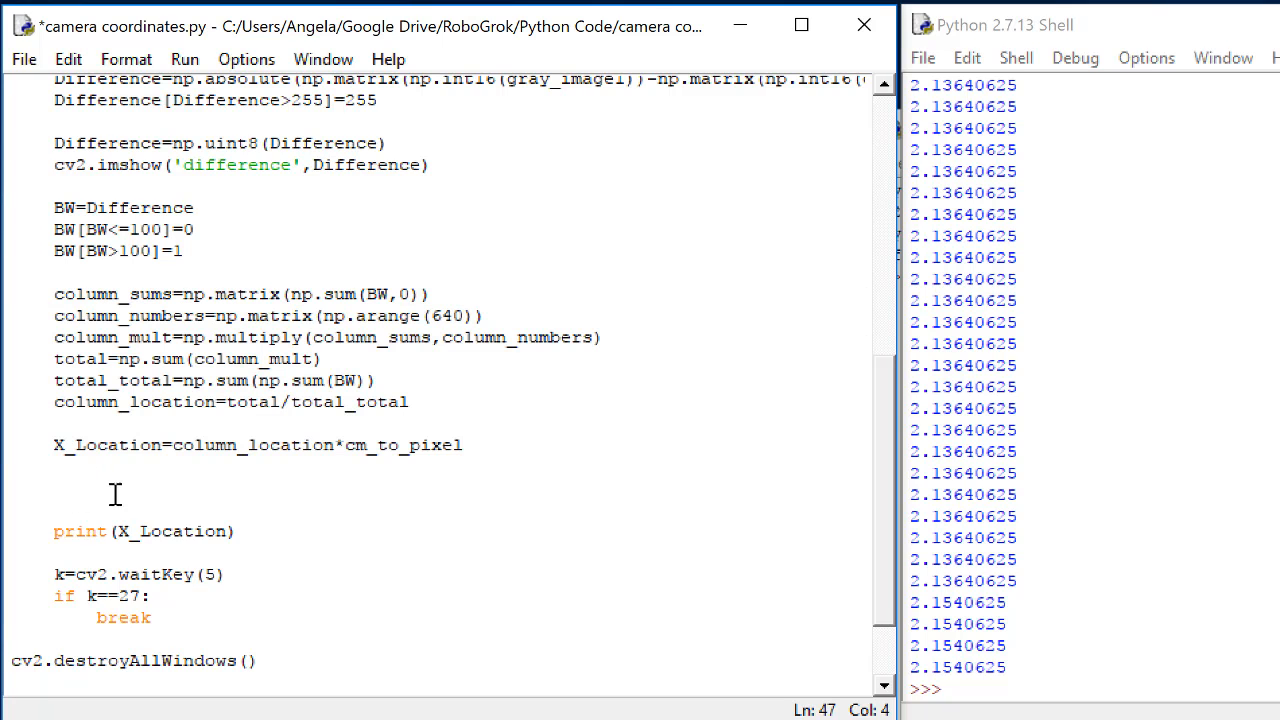
key("ctrl+v")
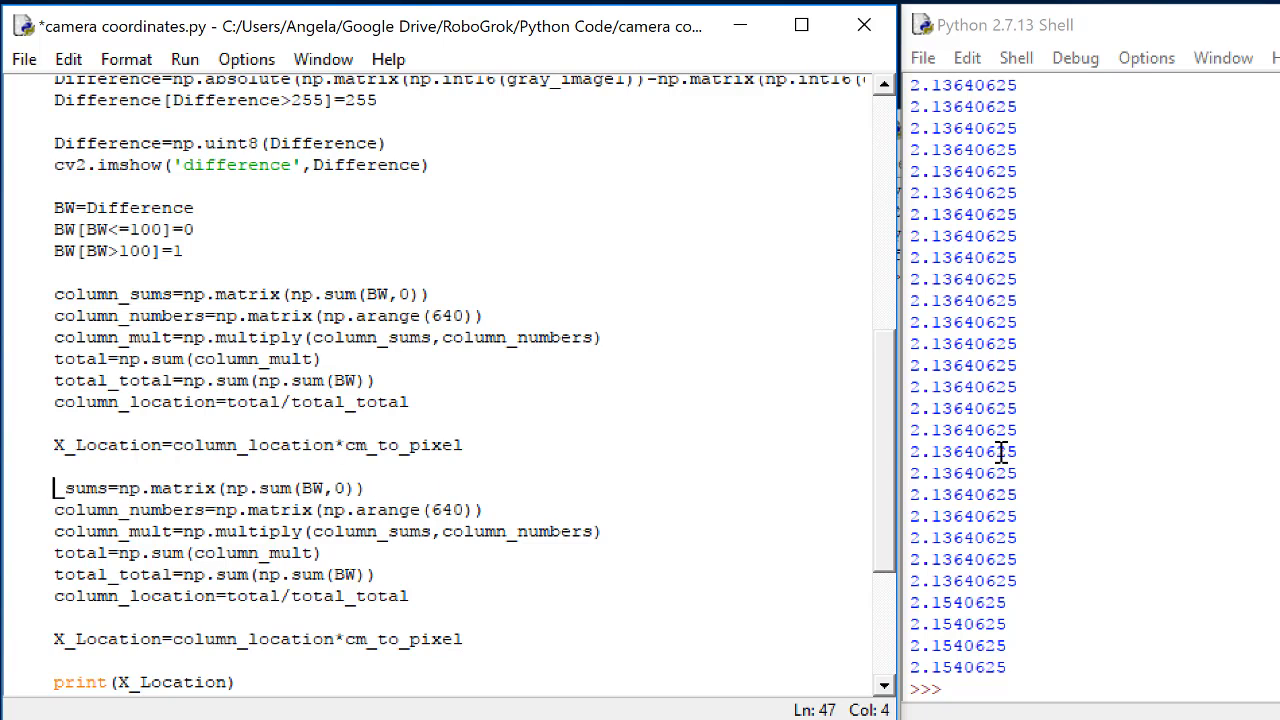
- Rename the pasted lines to row_sums and row_numbers and move to the multiply arguments
type("row")
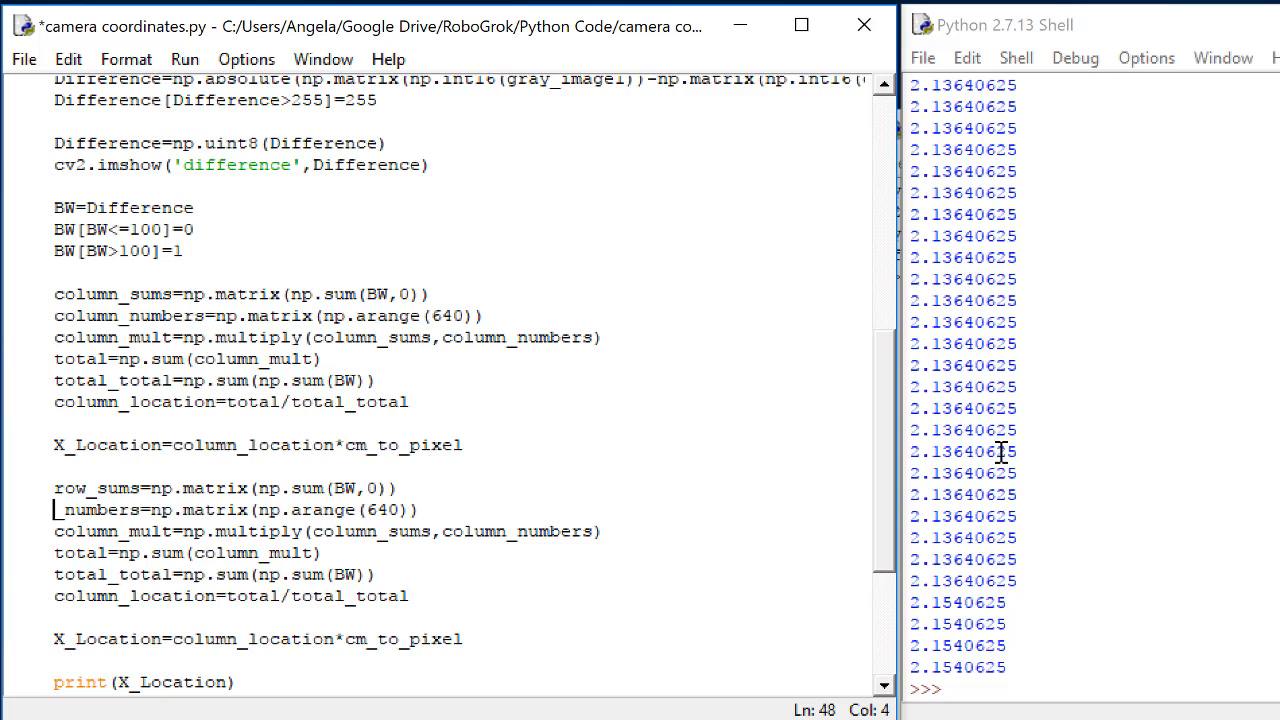
type("row")
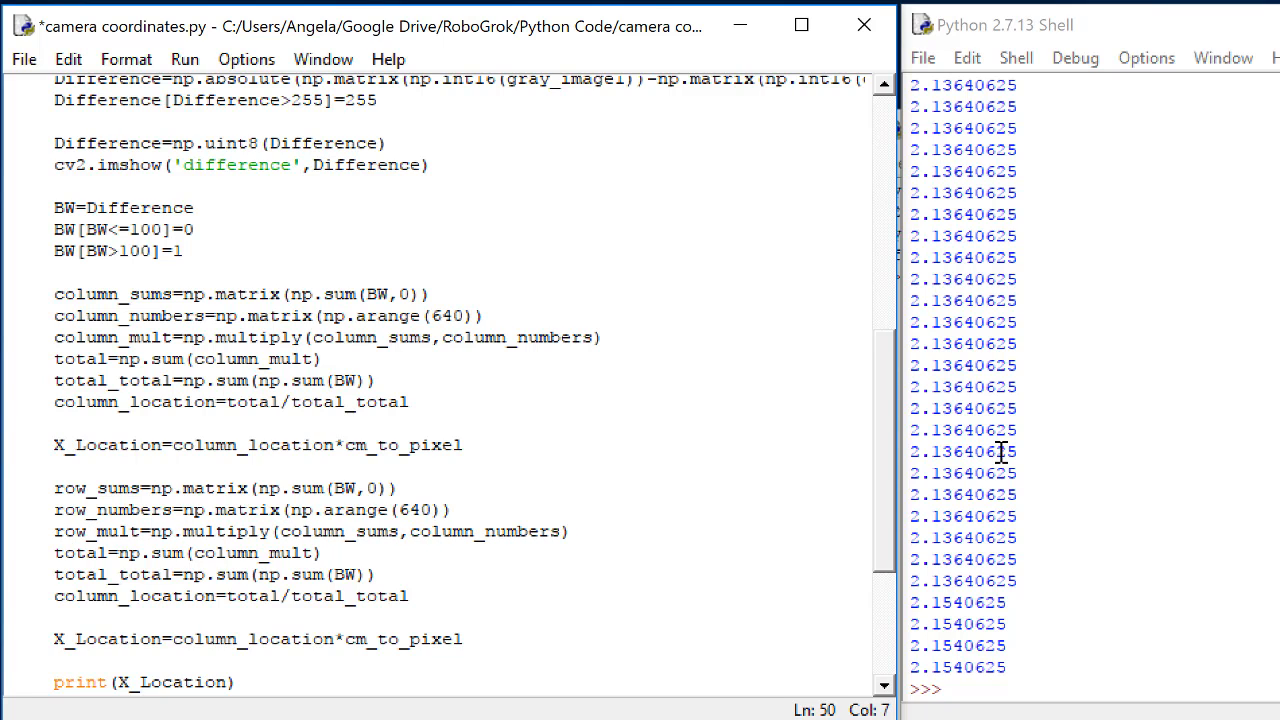
left_click(356, 532)
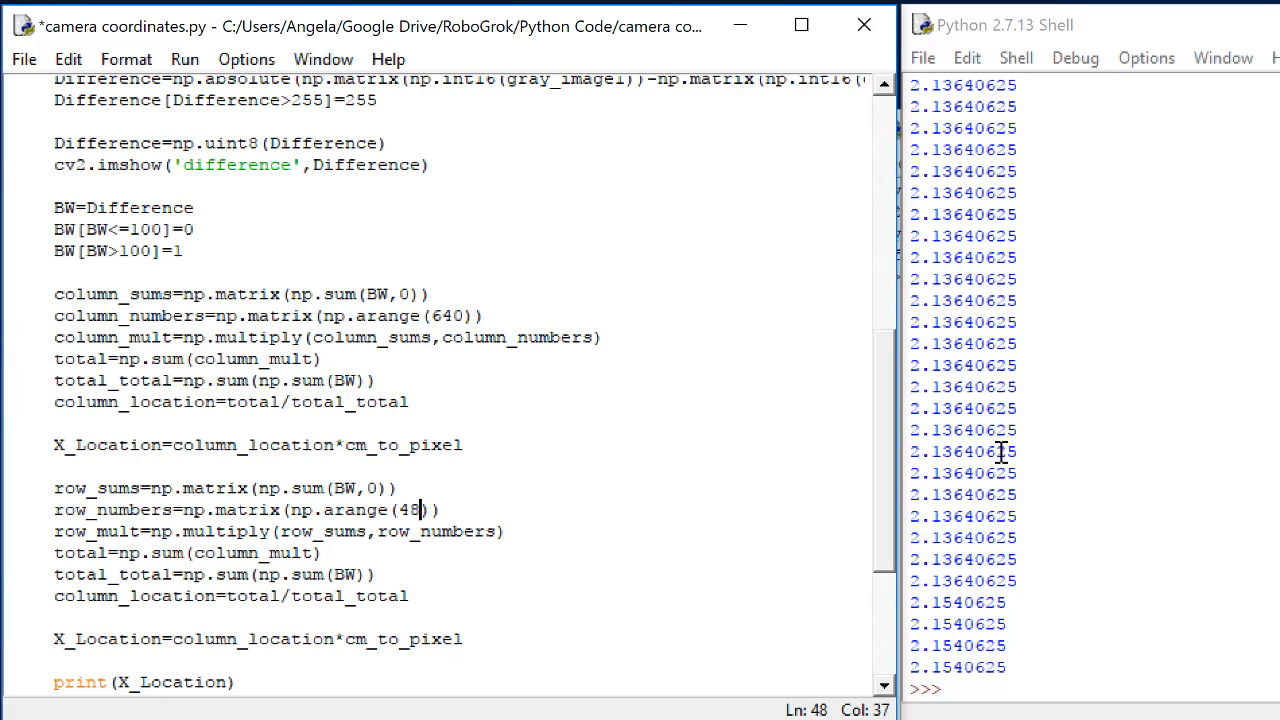
- Change row_sums to np.sum(BW,1) and add a blank line after it
type("0")
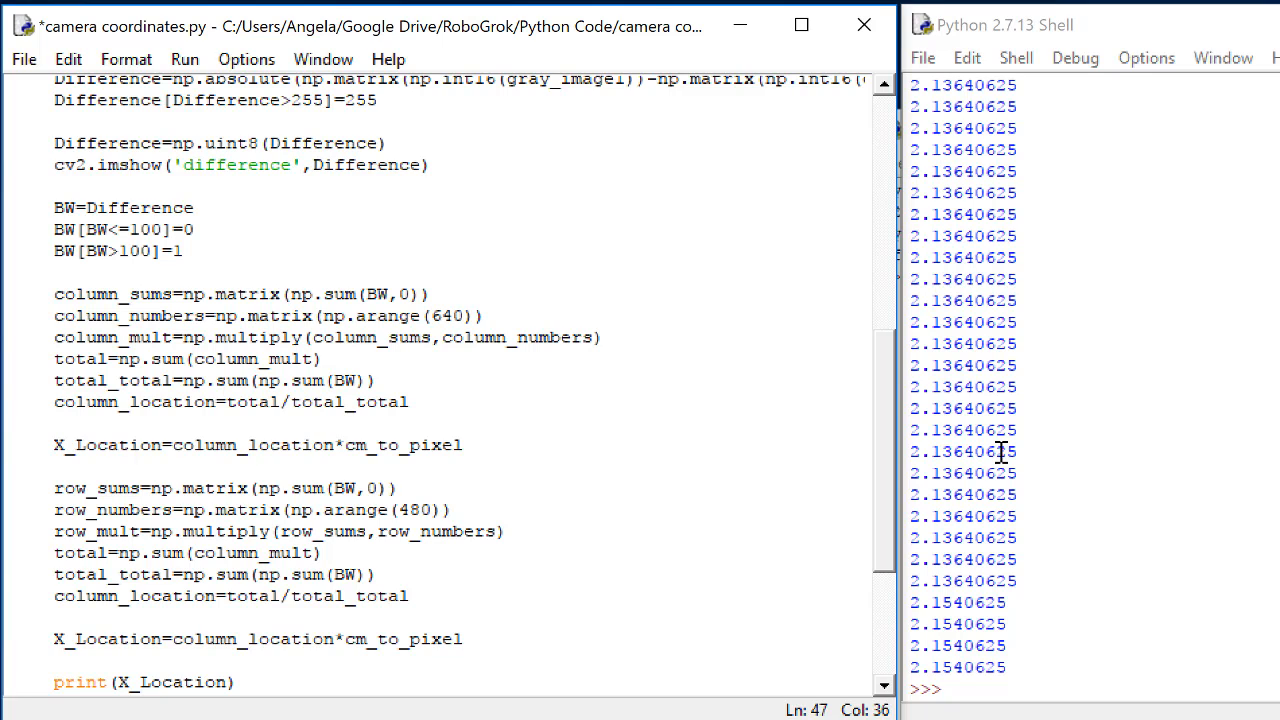
left_click(364, 488)
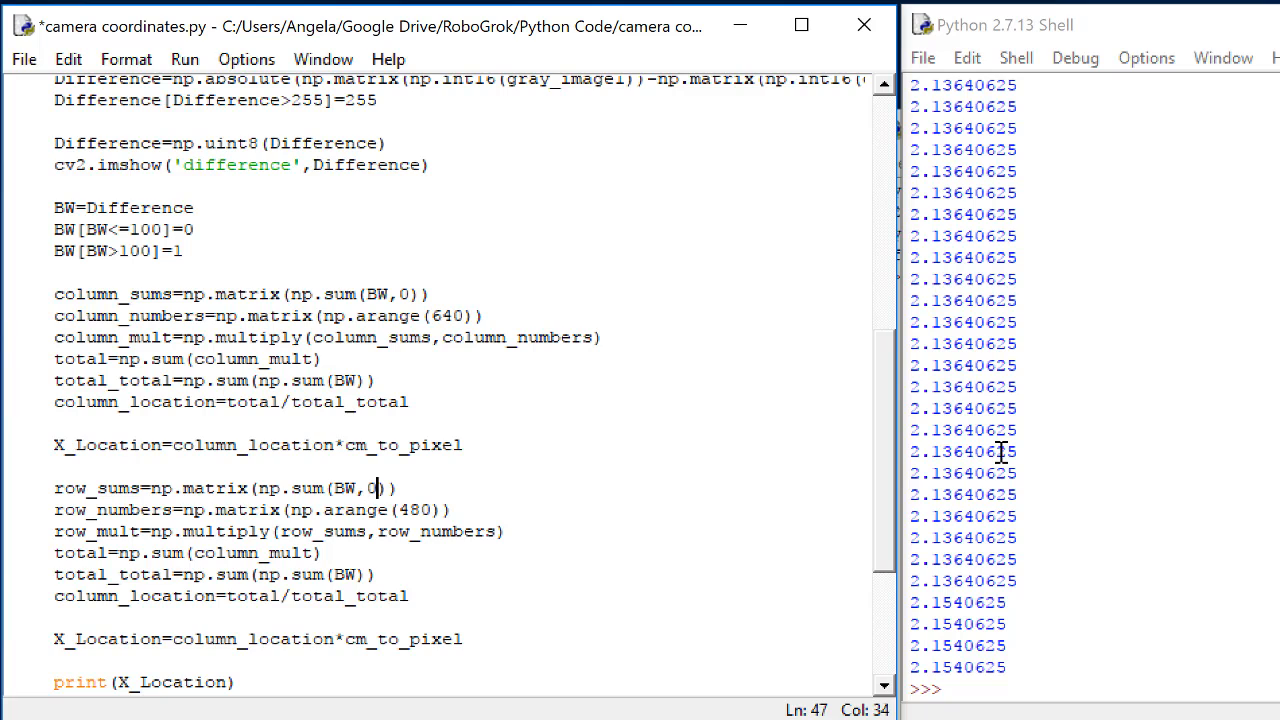
type("1")
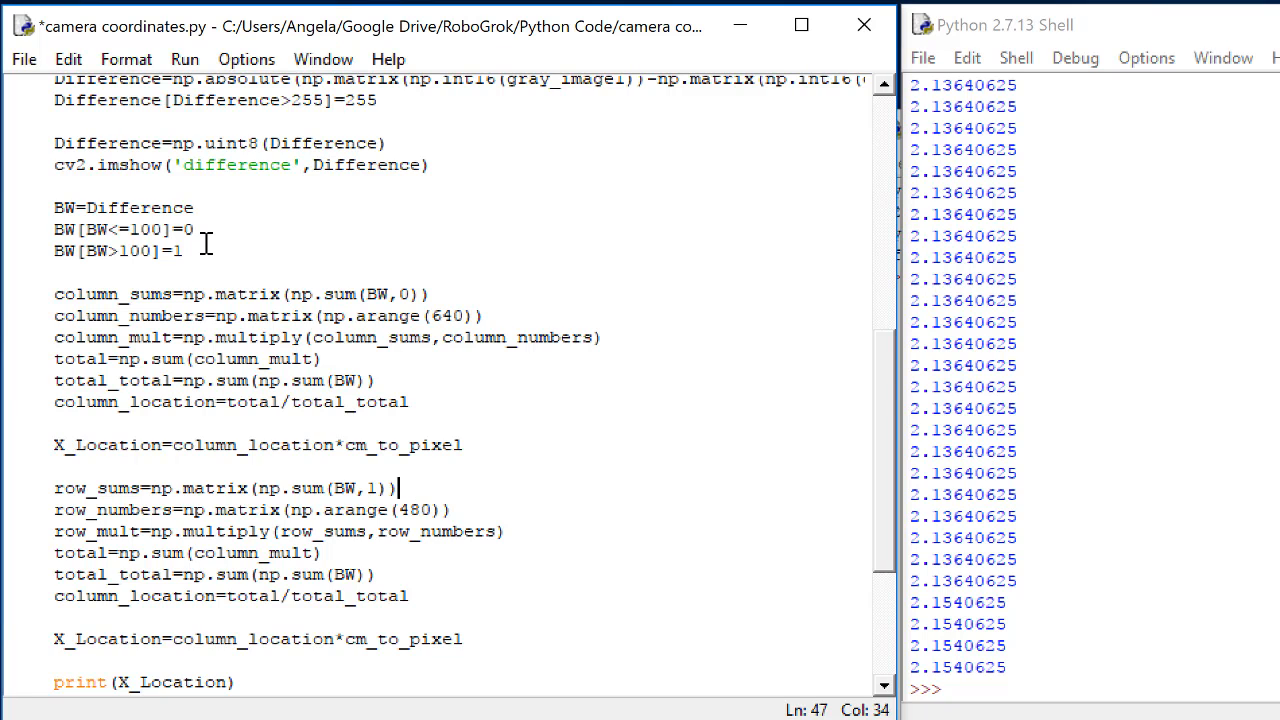
key("enter")
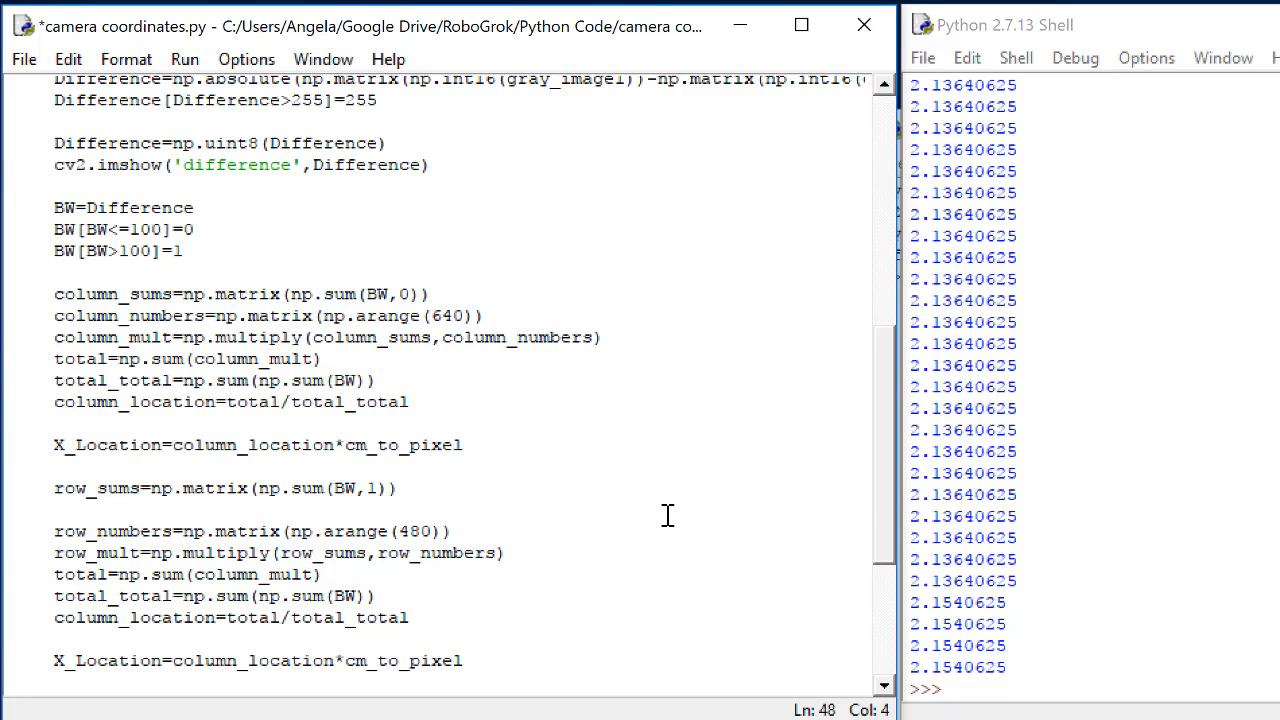
- Add row_sums = row_sums.transpose() and rename the copied location line to row_location
type("row_")
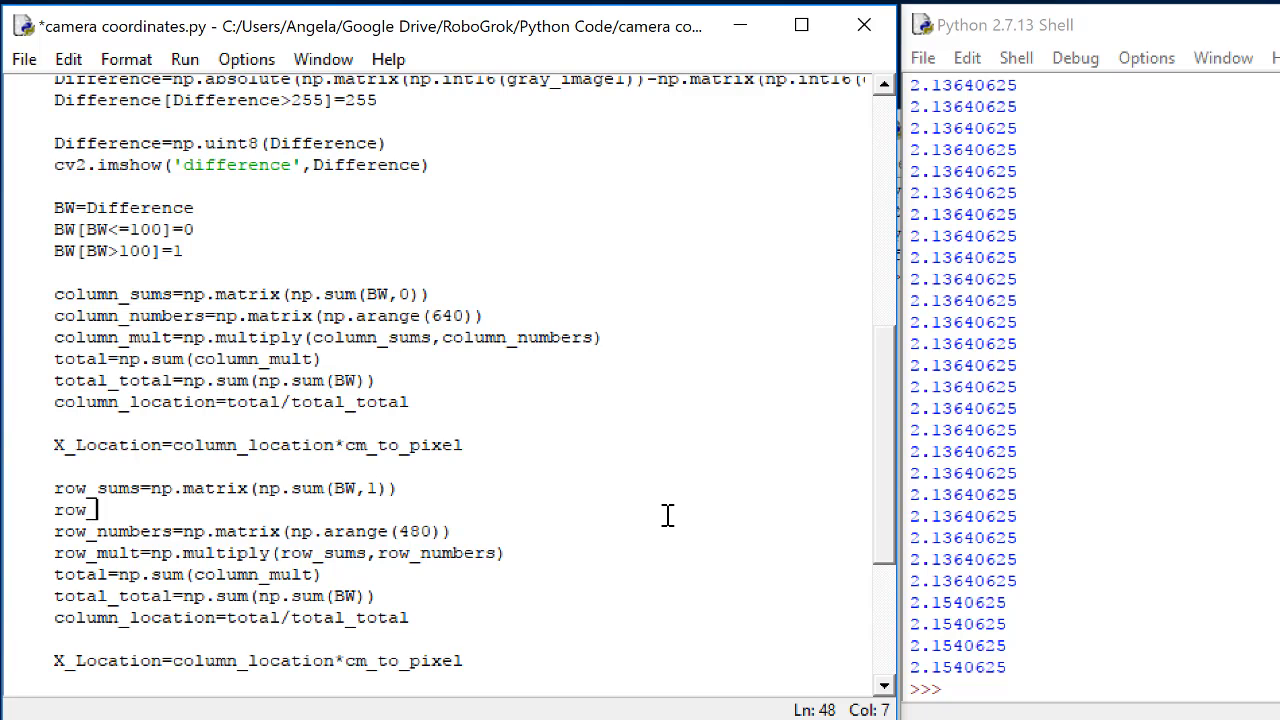
type("sums=")
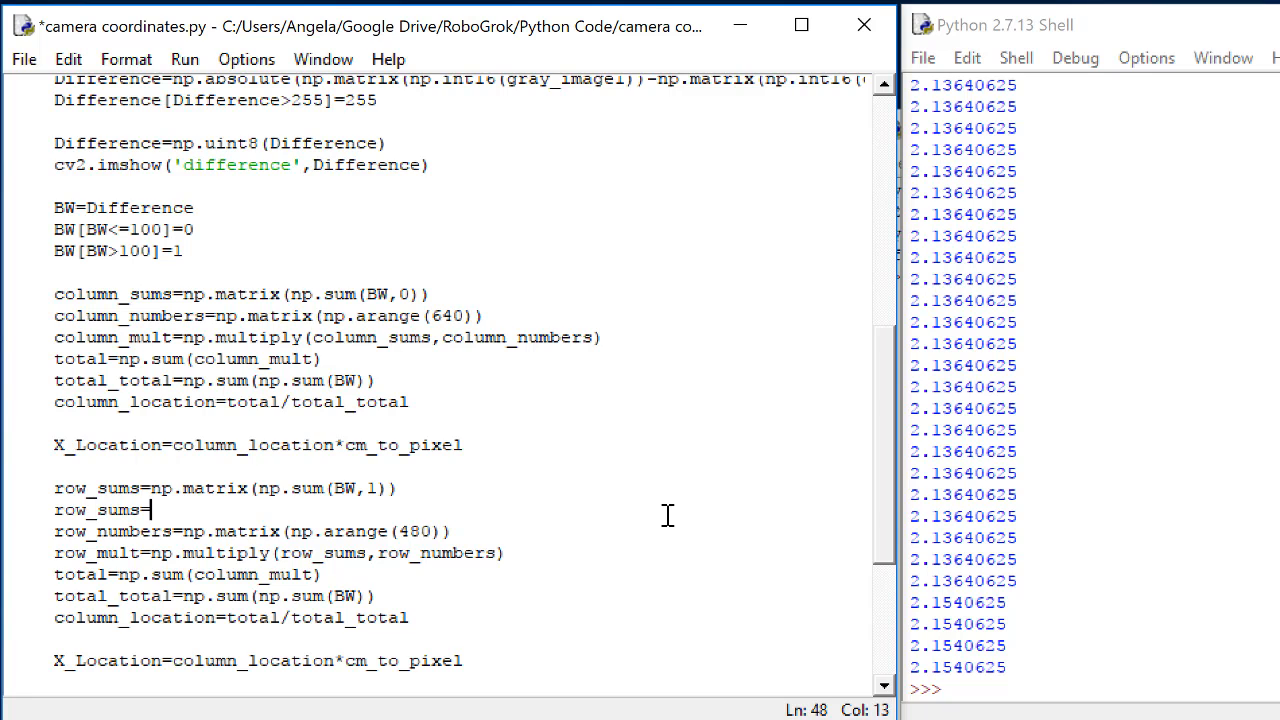
type("row_sums.tra")
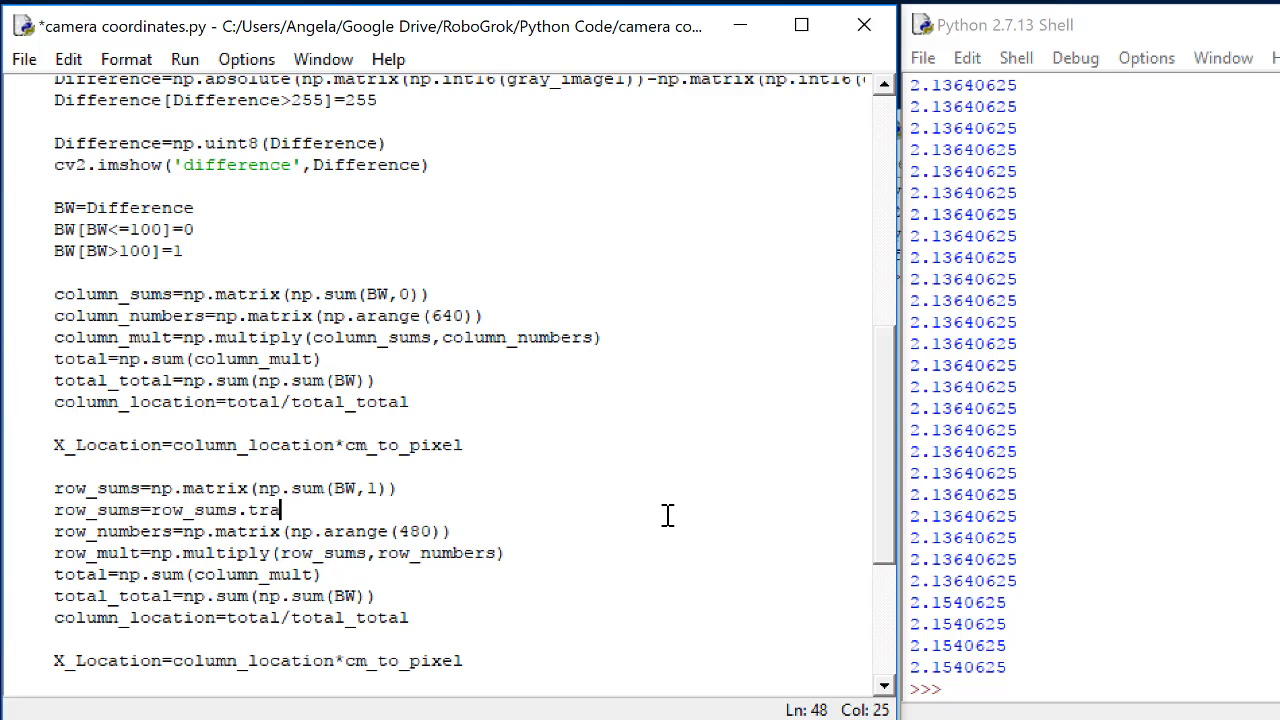
type("spo")
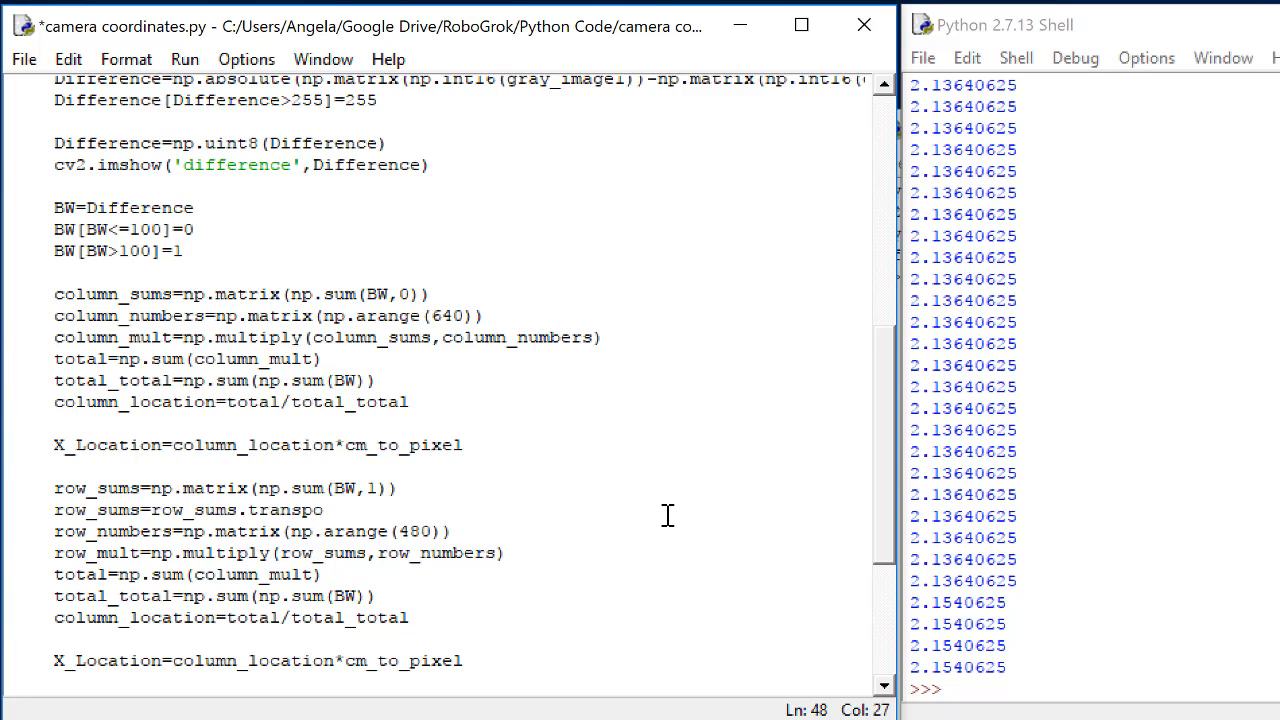
type("se()")
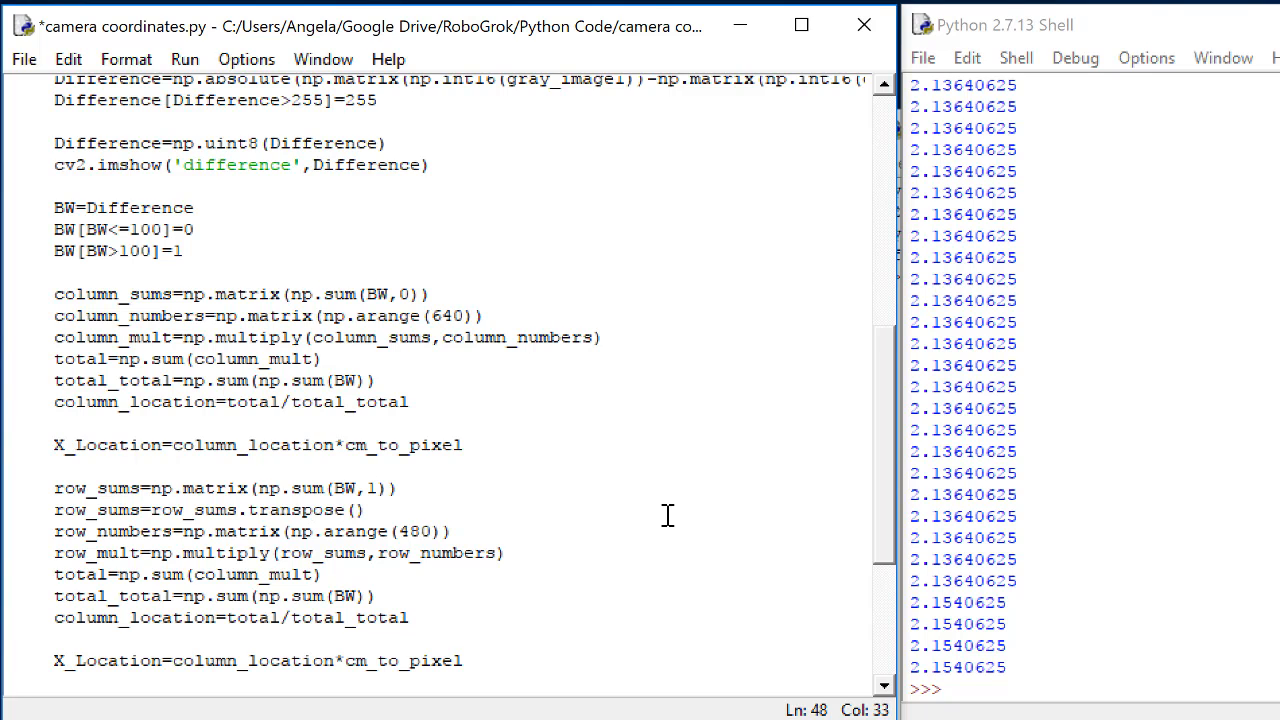
scroll("down", 3)
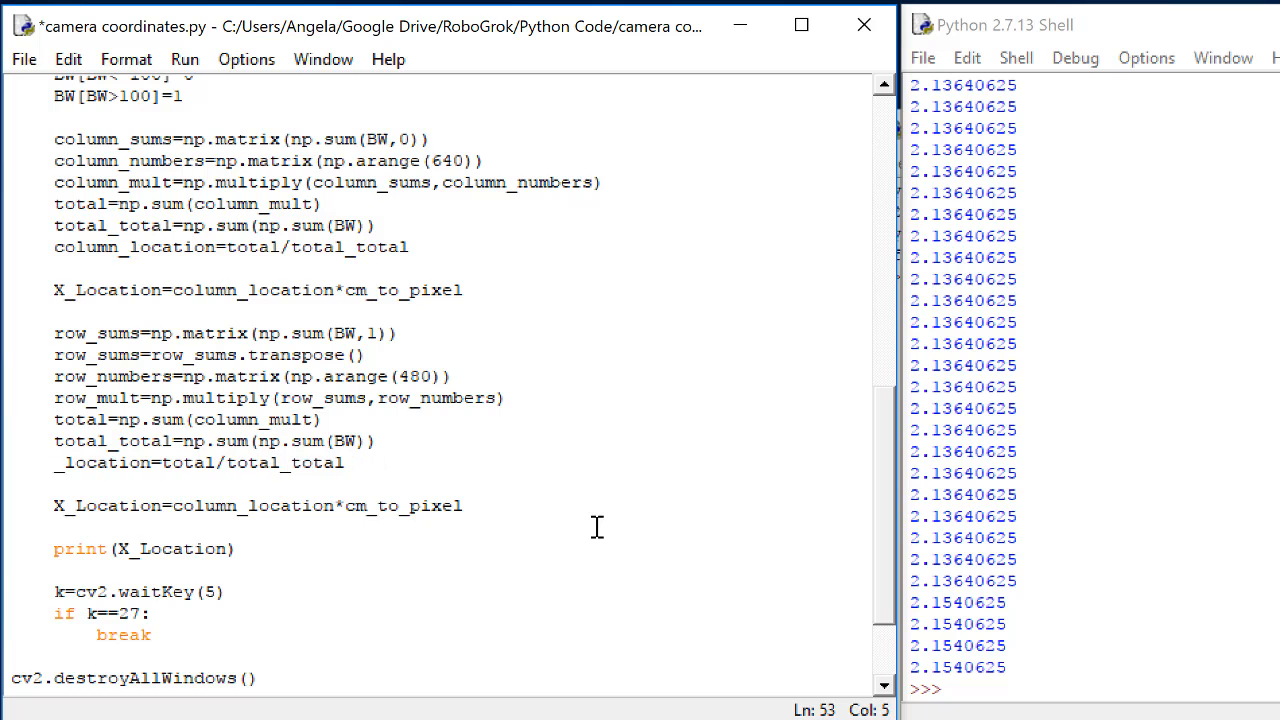
type("row")
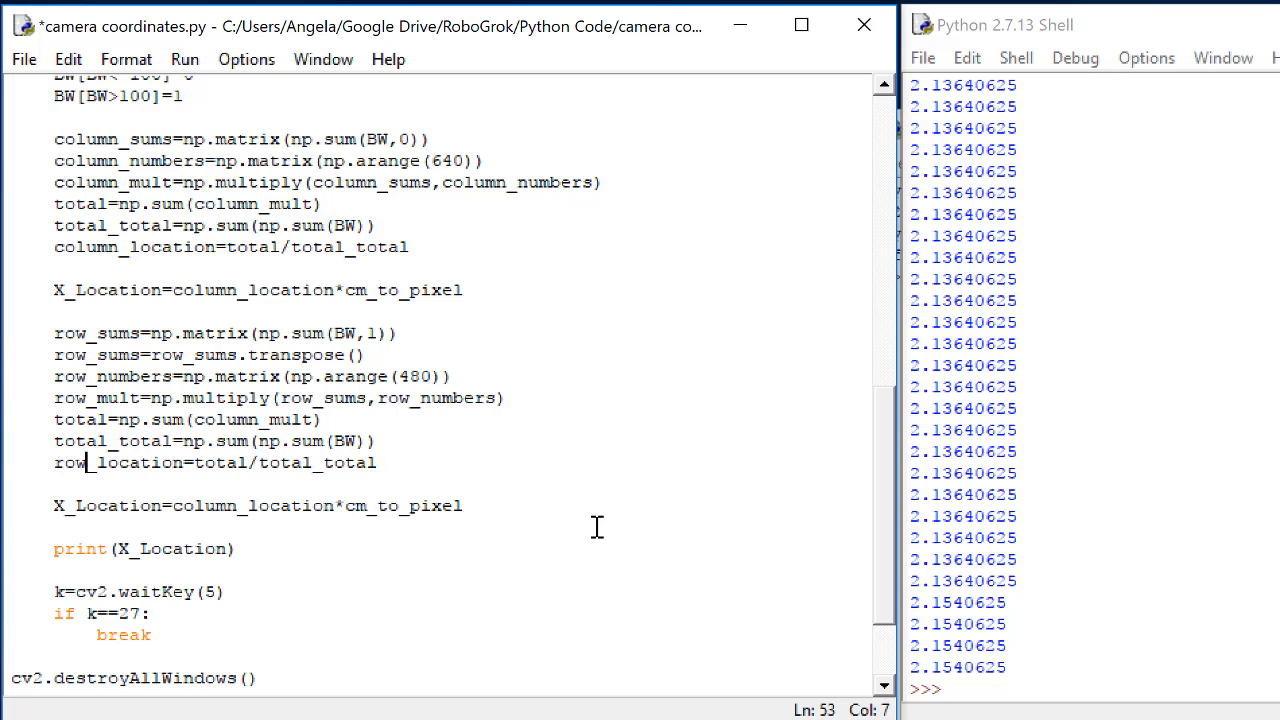
mouse_move(552, 500)
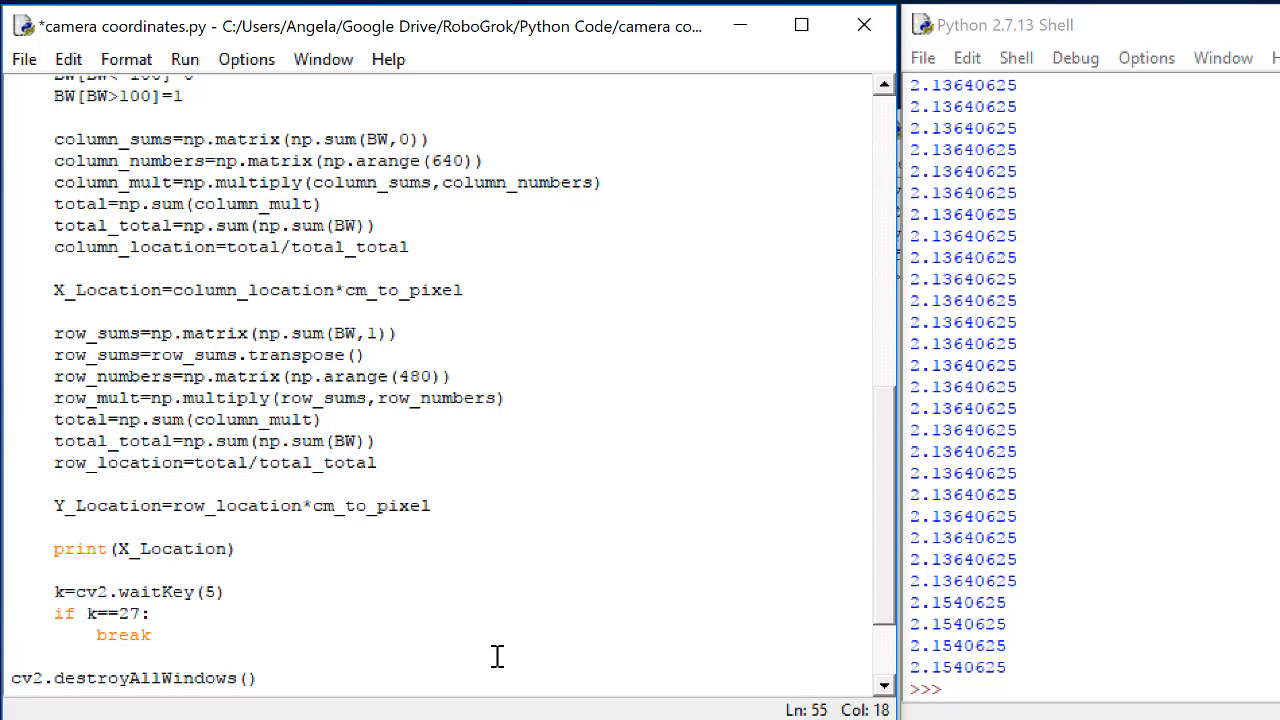
- Change the print to print(X_Location, Y_Location) and go to the Run menu to rerun
left_click(204, 504)
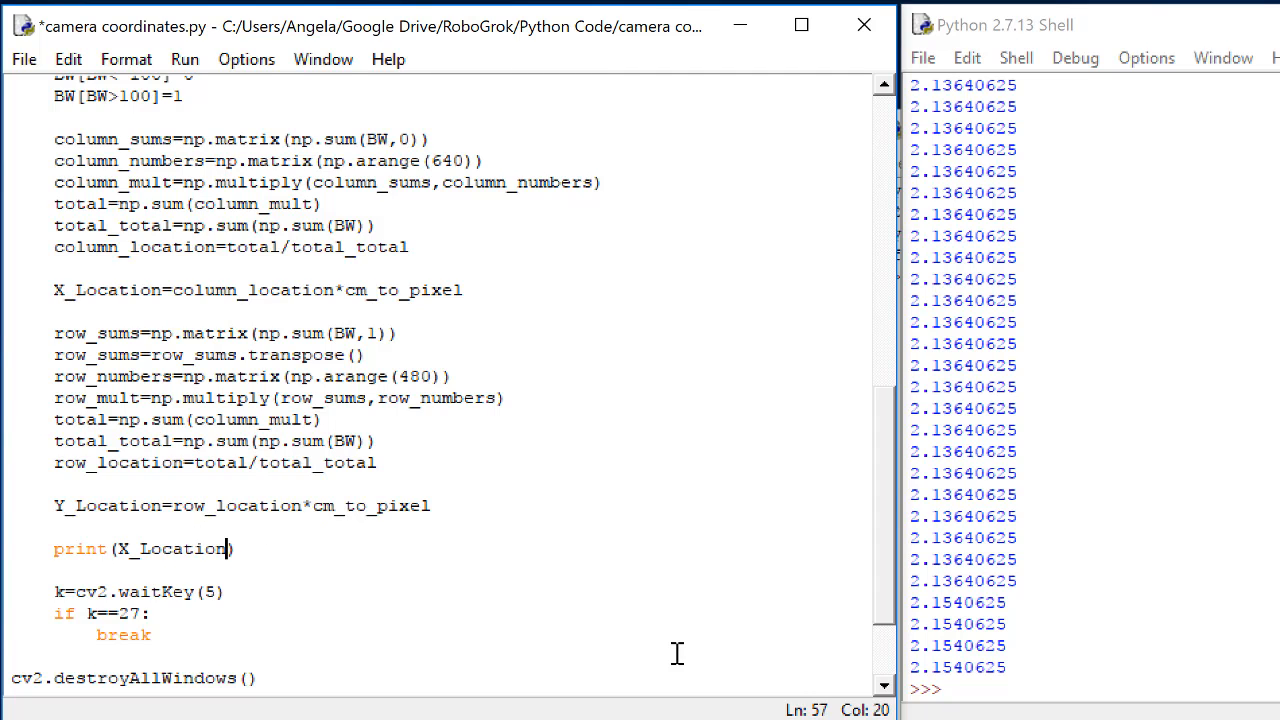
type(",Y")
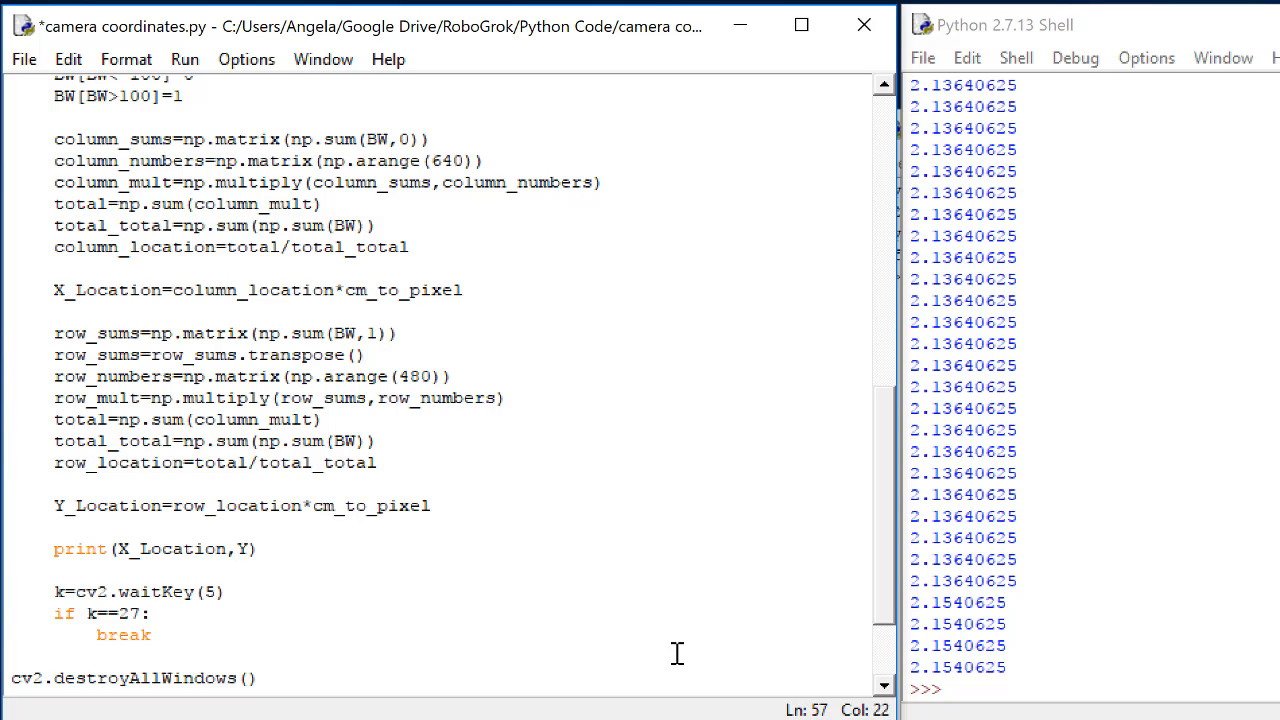
type("_Location")
left_click(192, 420)
type("row")
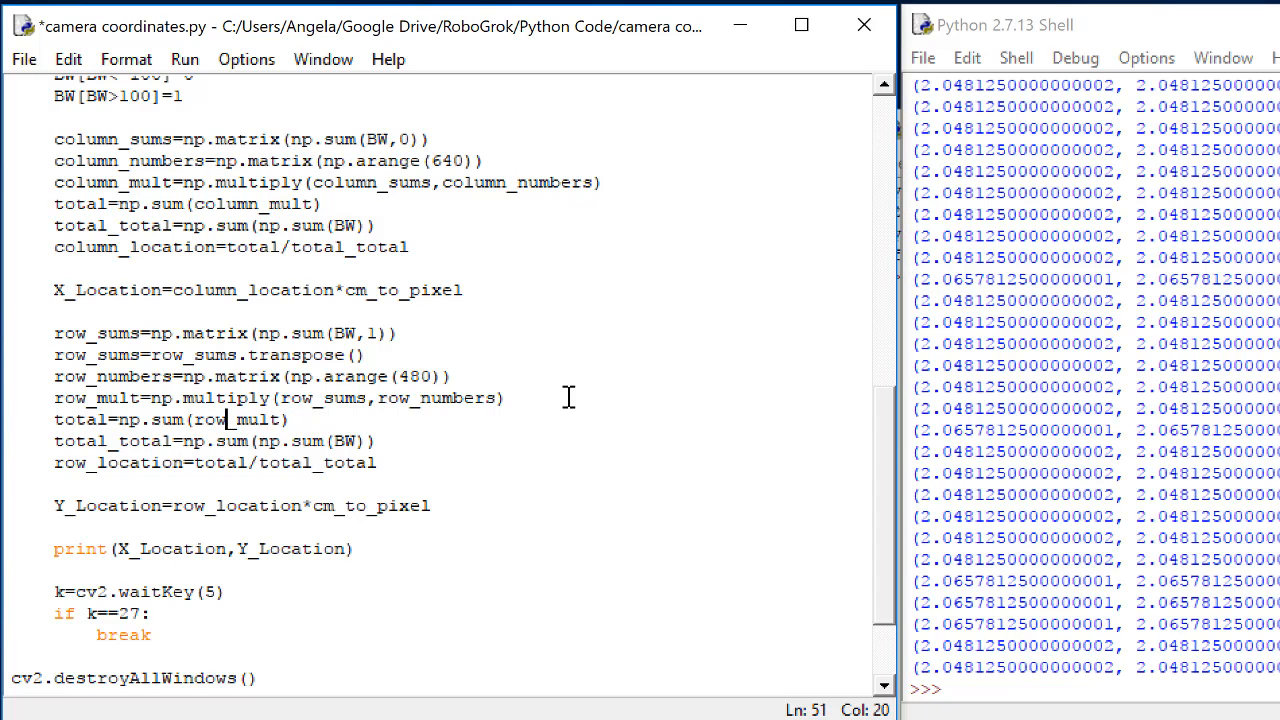
mouse_move(246, 60)
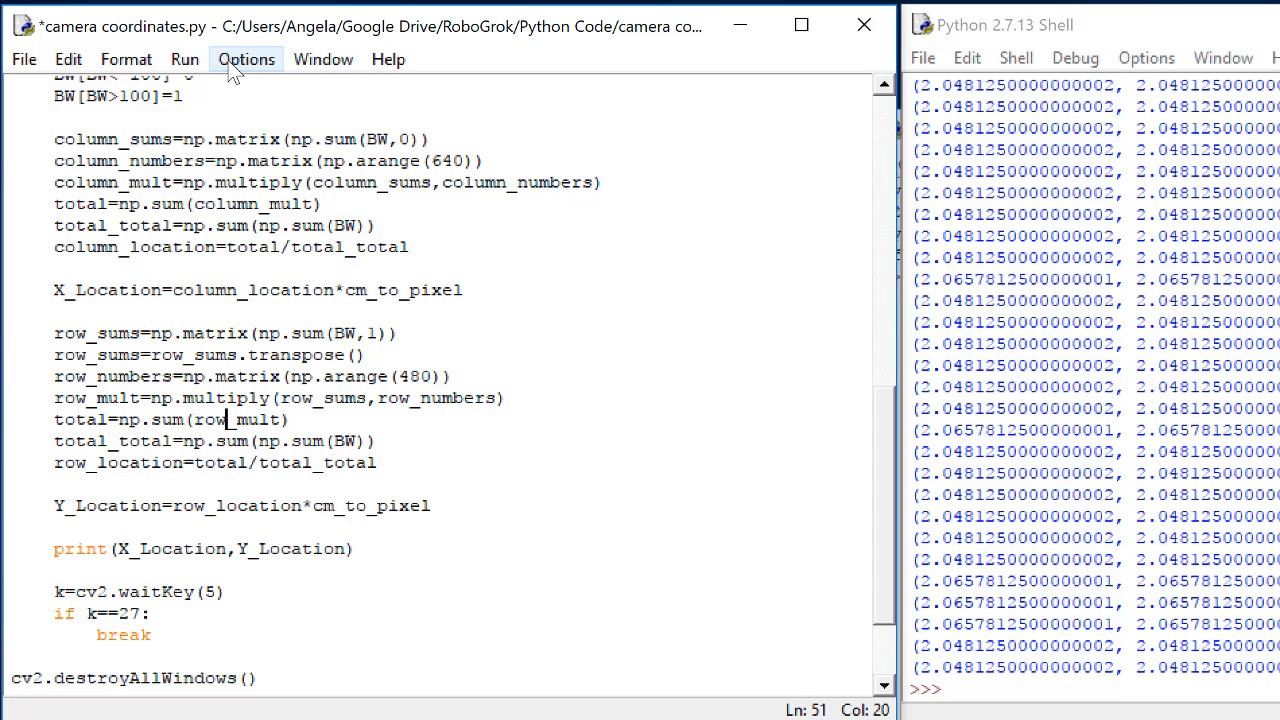
left_click(184, 60)
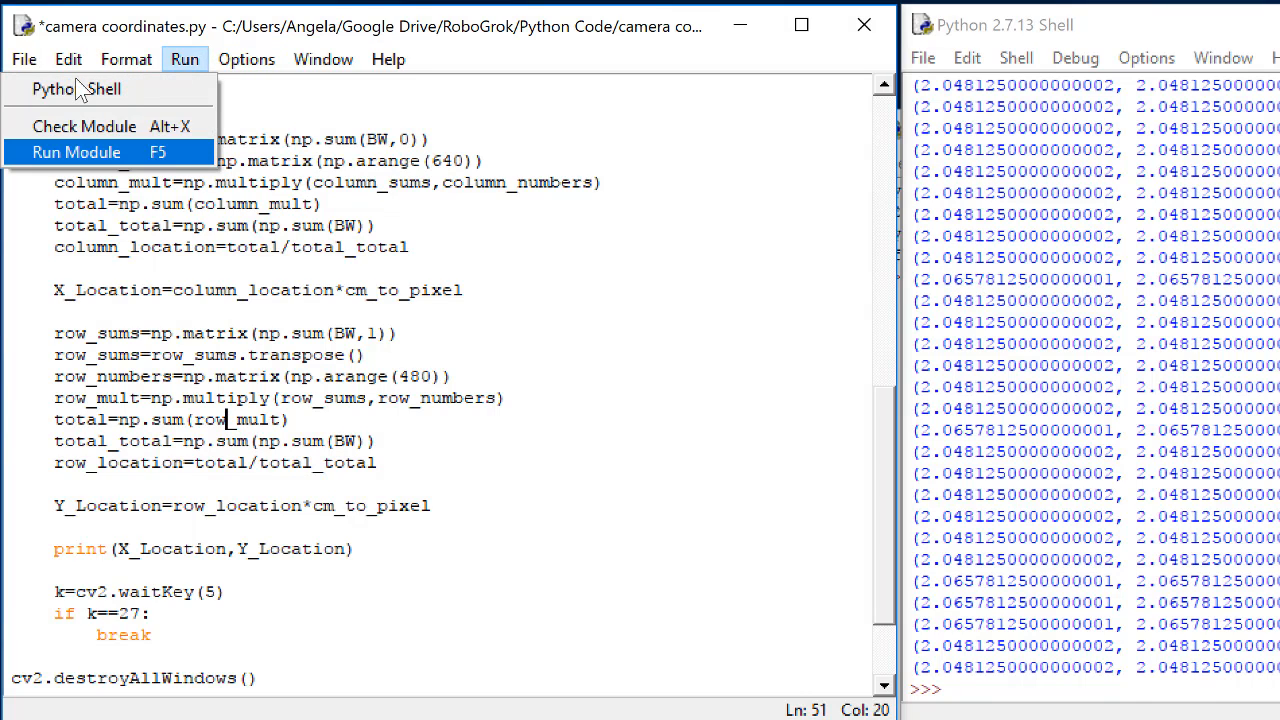